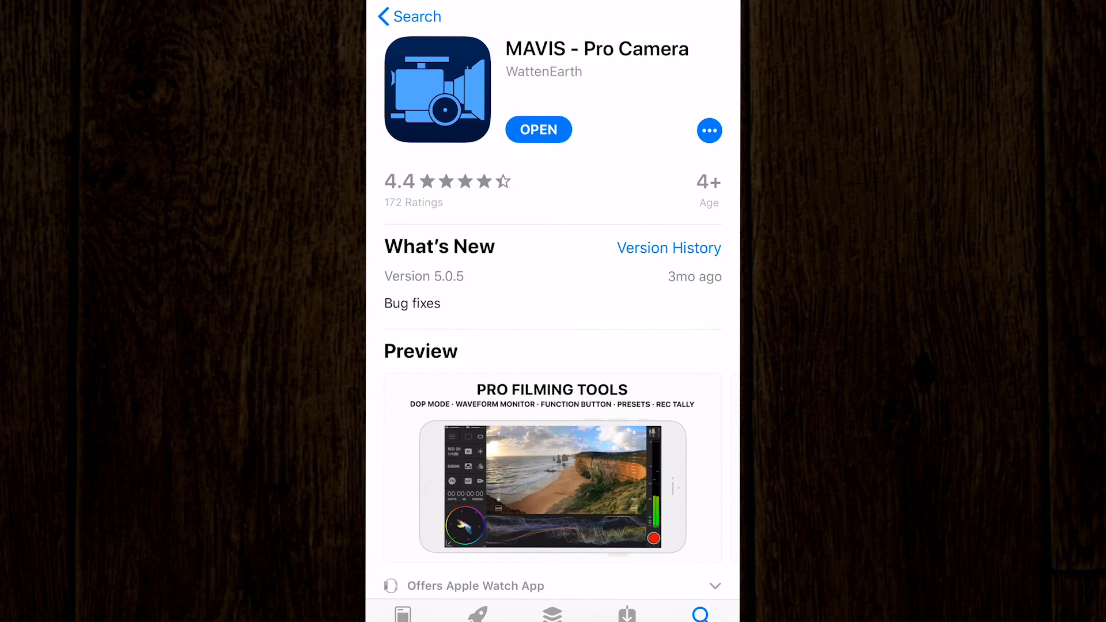
Scroll through the MAVIS - Pro Camera App Store page.
{"action": "scroll", "scroll_direction": "down", "scroll_amount": 3}
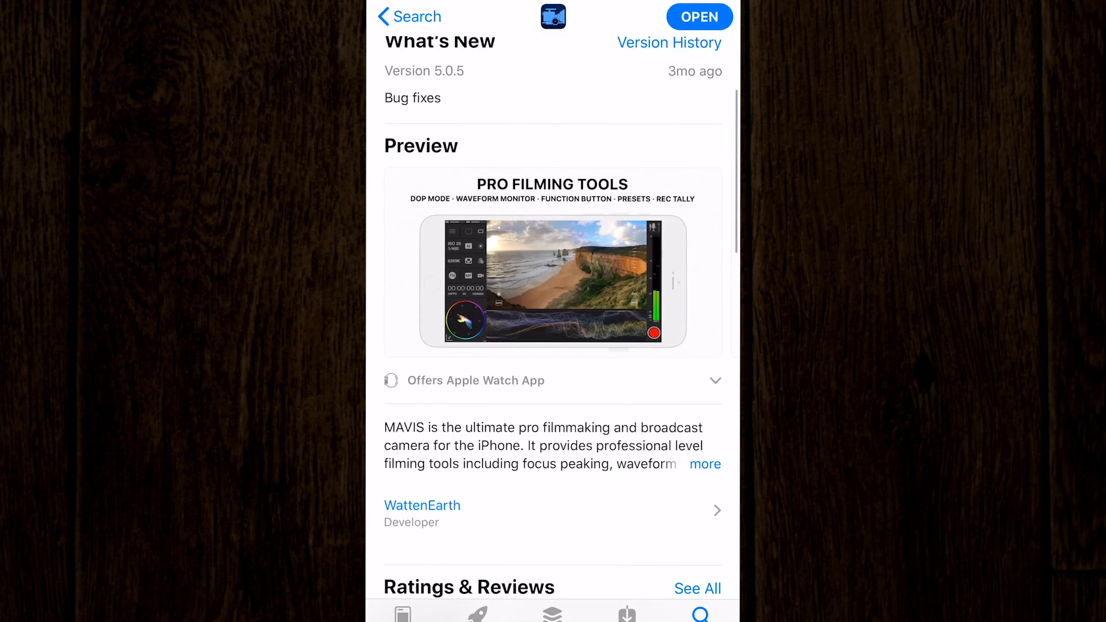
{"action": "scroll", "scroll_direction": "down", "scroll_amount": 3}
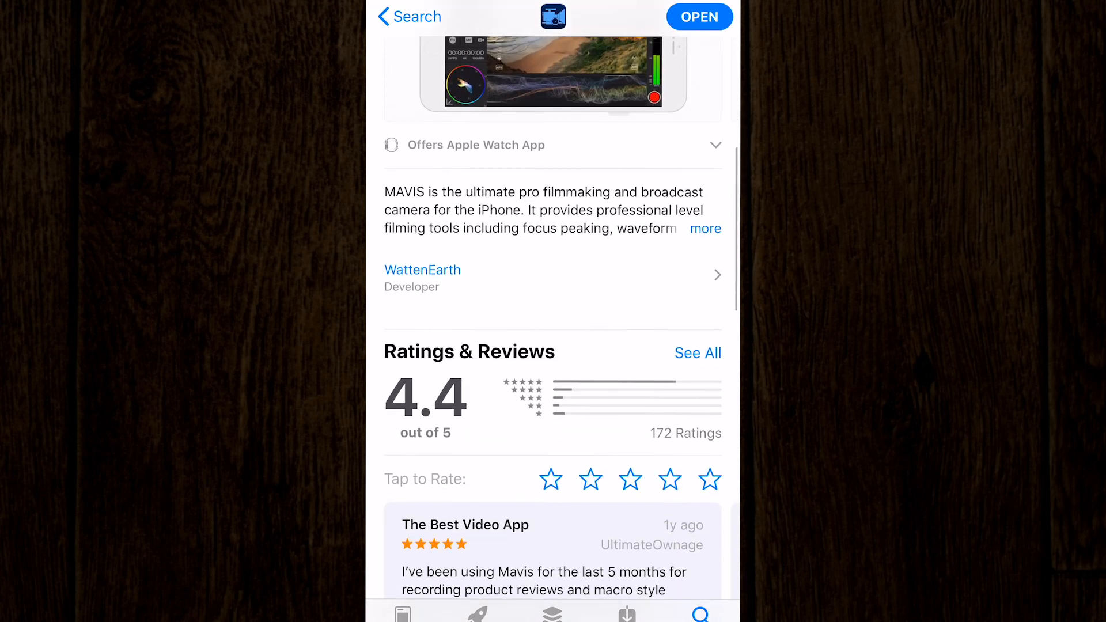
{"action": "scroll", "scroll_direction": "down", "scroll_amount": 3}
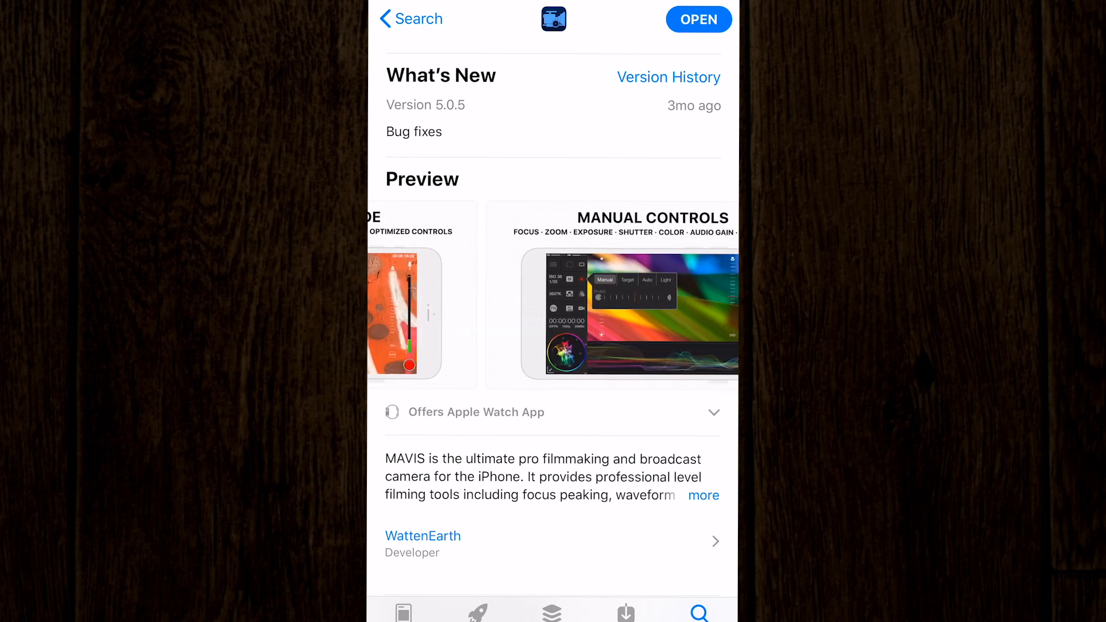
{"action": "scroll", "scroll_direction": "left", "scroll_amount": 3}
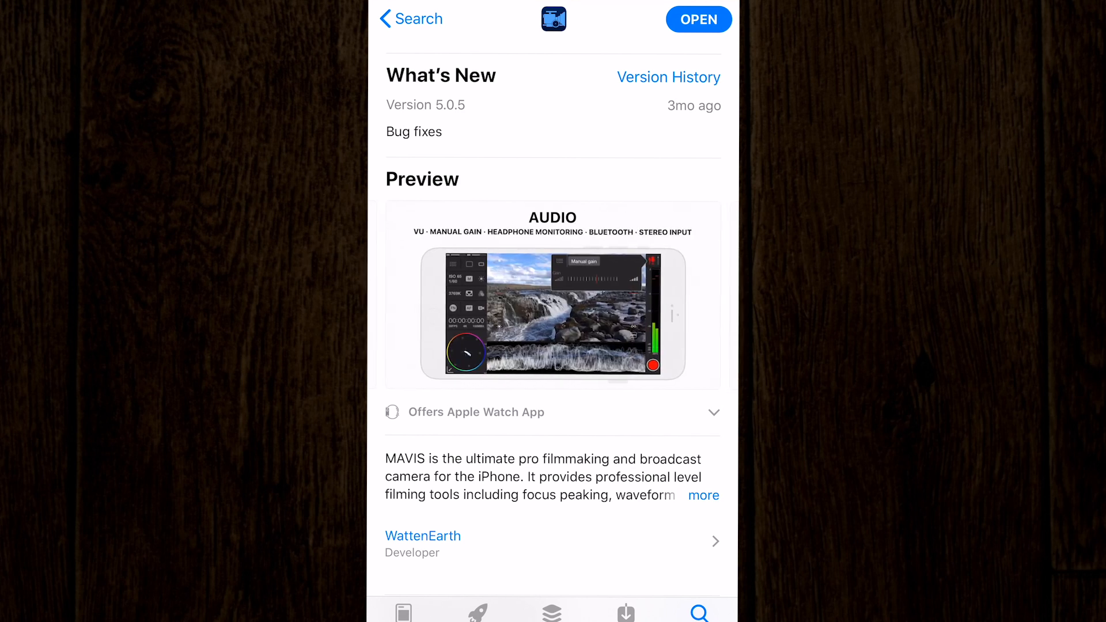
{"action": "scroll", "scroll_direction": "left", "scroll_amount": 3}
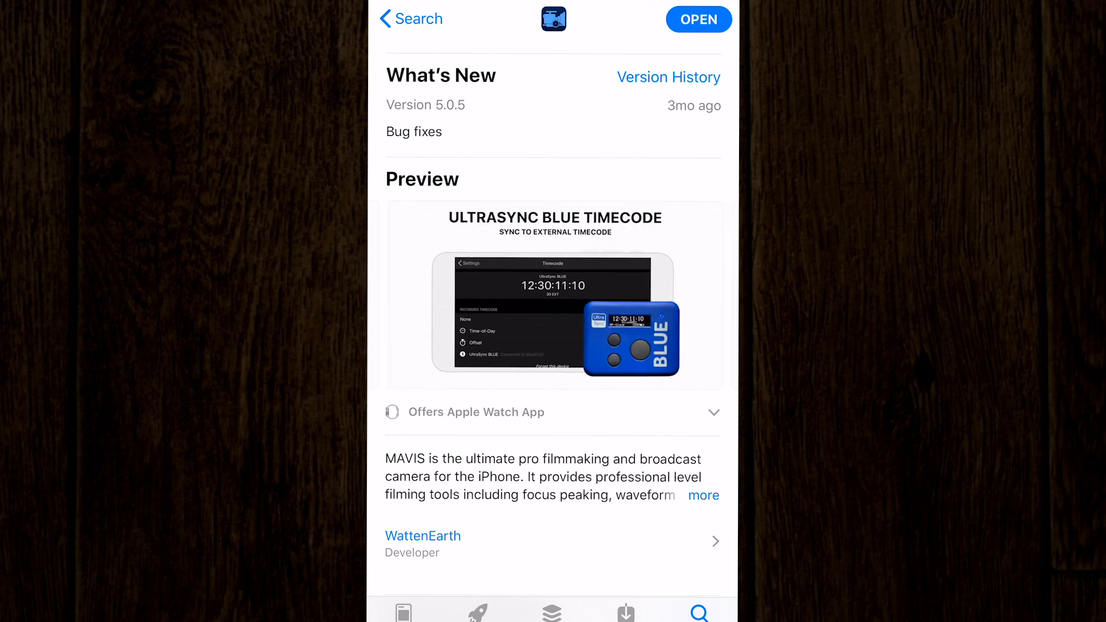
{"action": "scroll", "scroll_direction": "left", "scroll_amount": 3}
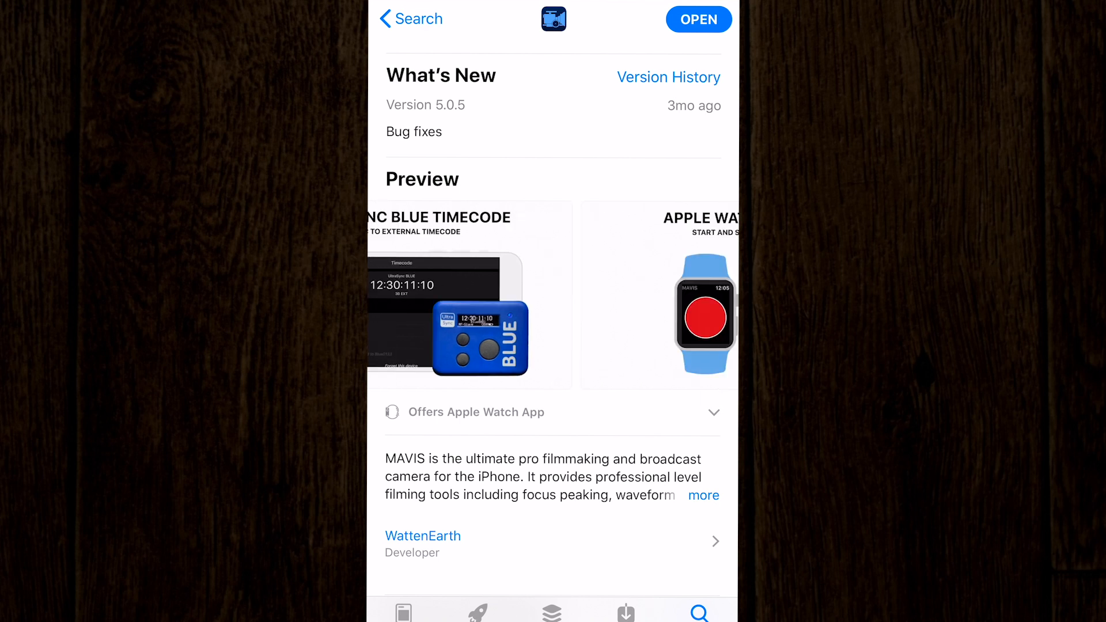
Launch MAVIS and show the Manual, Target, Auto and Light exposure modes.
{"action": "left_click", "coordinate": [698, 19]}
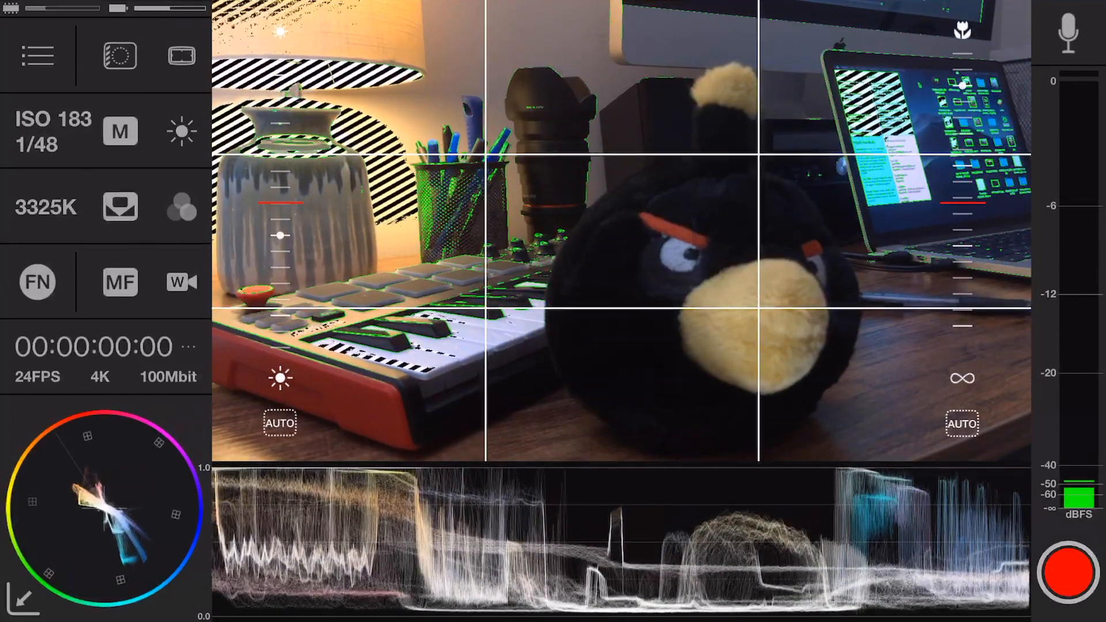
{"action": "left_click", "coordinate": [182, 57]}
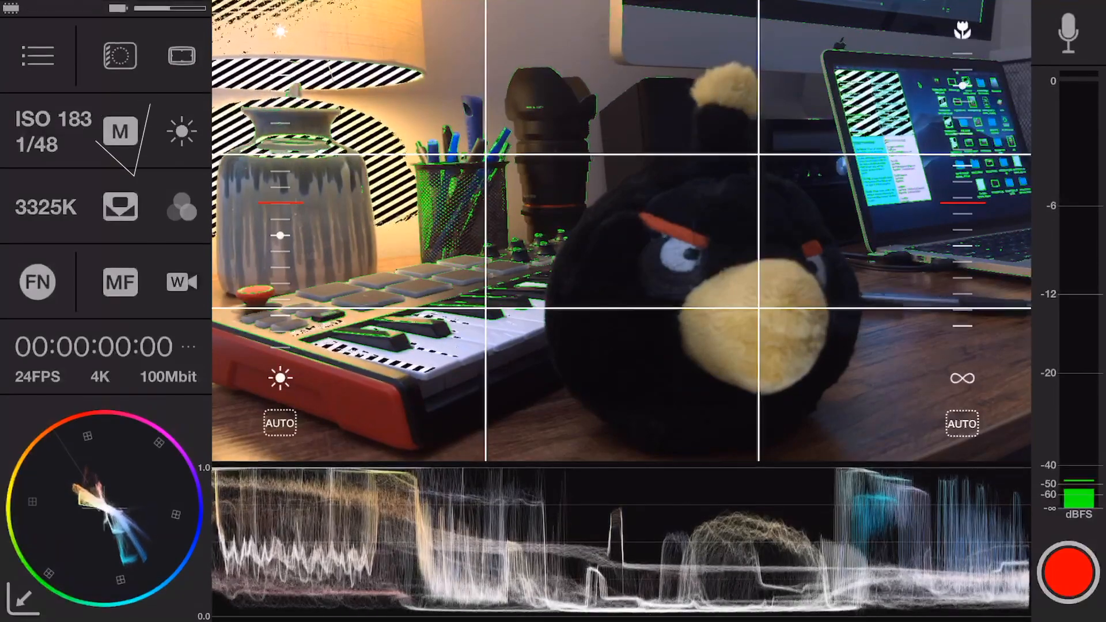
{"action": "left_click", "coordinate": [182, 132]}
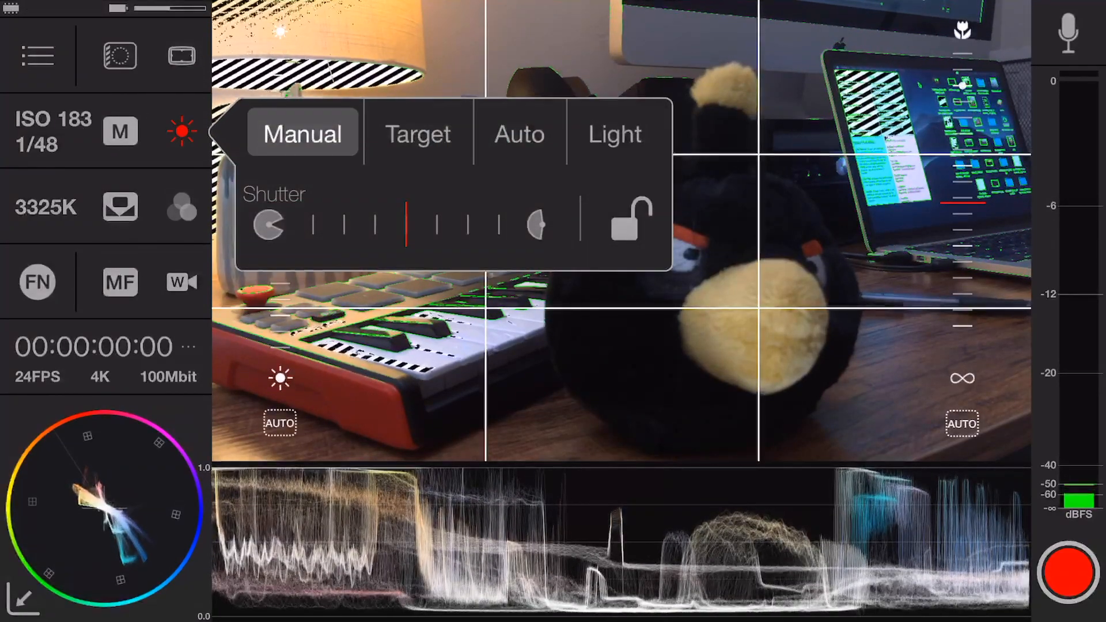
Close the exposure popup and toggle focus peaking off and back on with FN.
{"action": "left_click", "coordinate": [182, 132]}
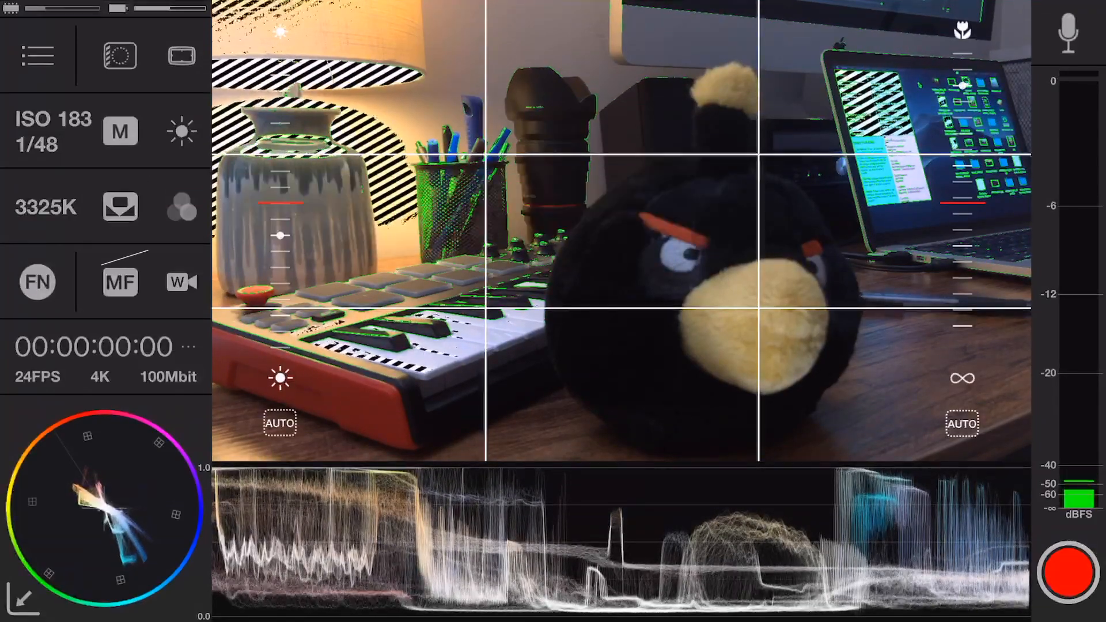
{"action": "left_click", "coordinate": [181, 283]}
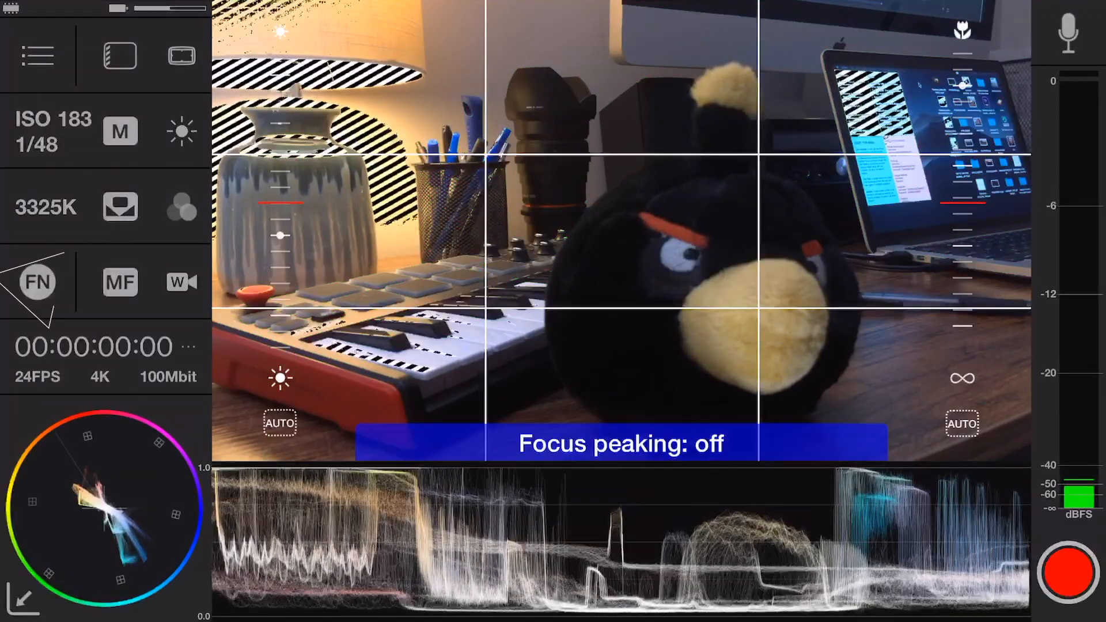
{"action": "left_click", "coordinate": [120, 56]}
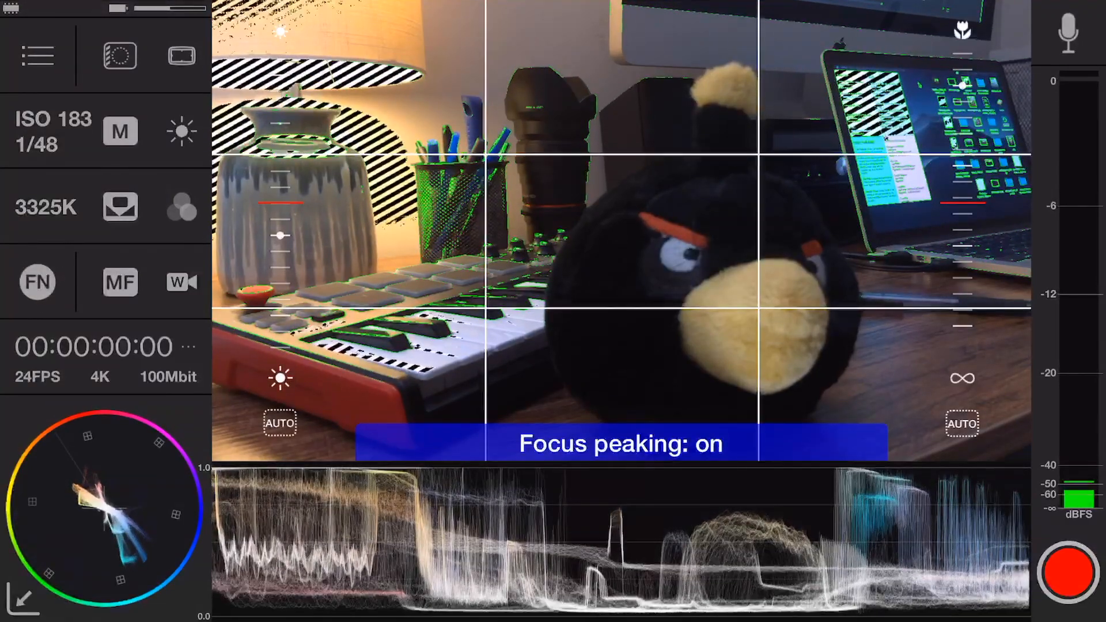
{"action": "left_click", "coordinate": [119, 282]}
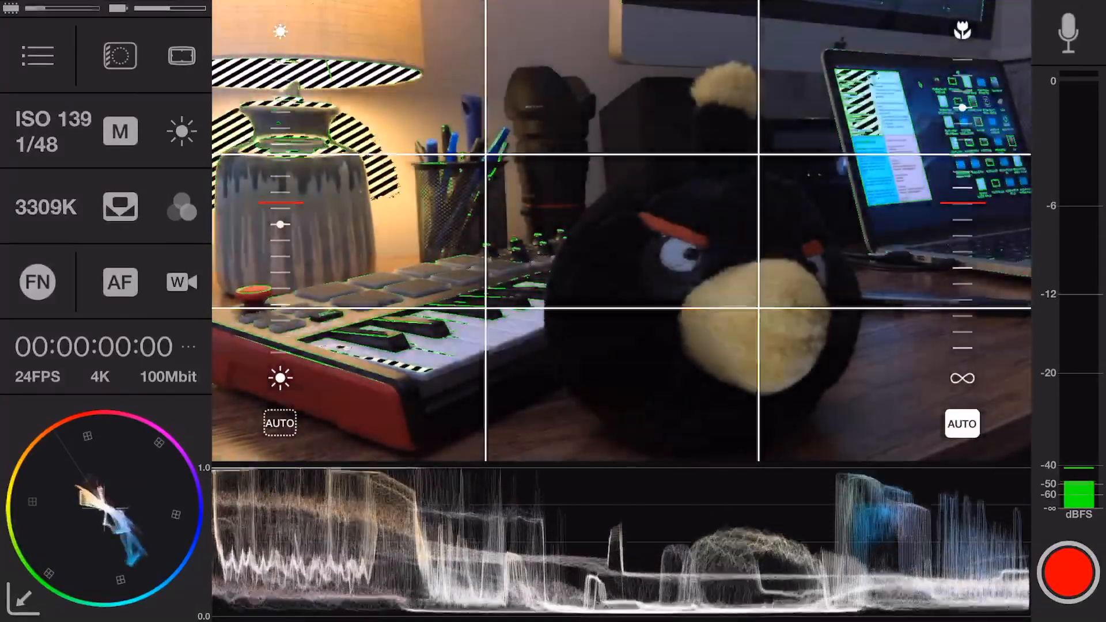
Switch focus to manual, then back to autofocus with the AF/MF button.
{"action": "left_click", "coordinate": [120, 283]}
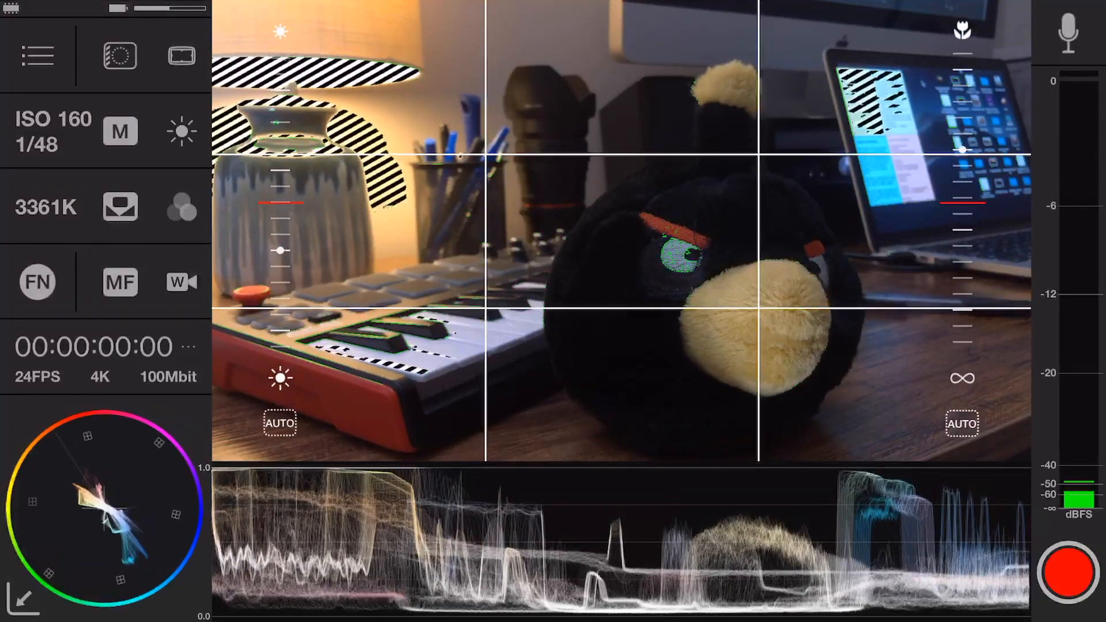
{"action": "left_click", "coordinate": [1068, 33]}
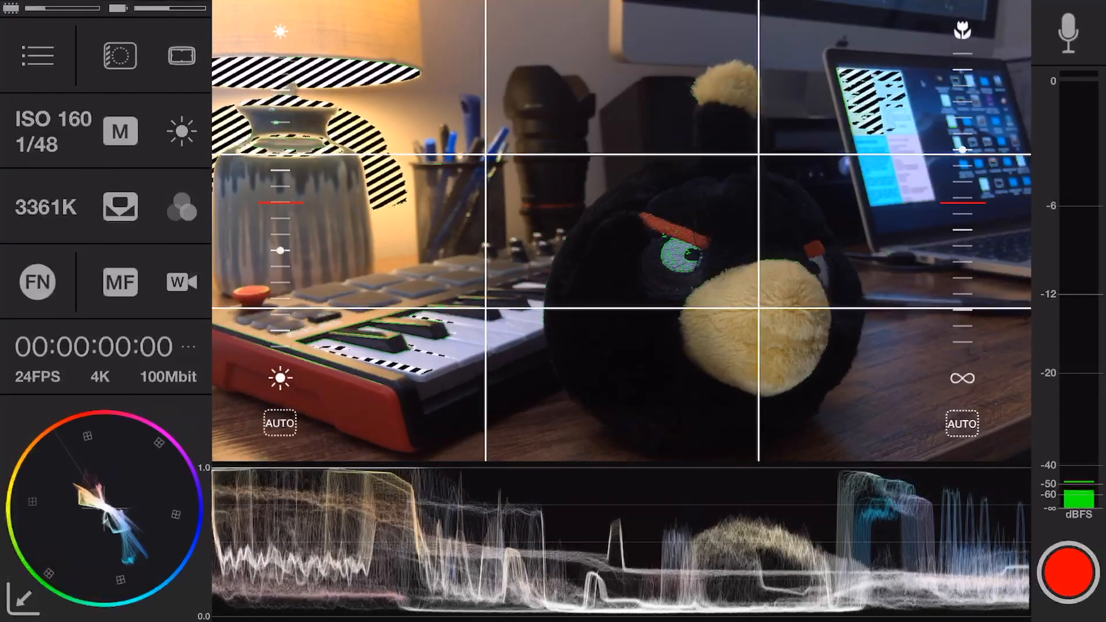
{"action": "left_click", "coordinate": [120, 282]}
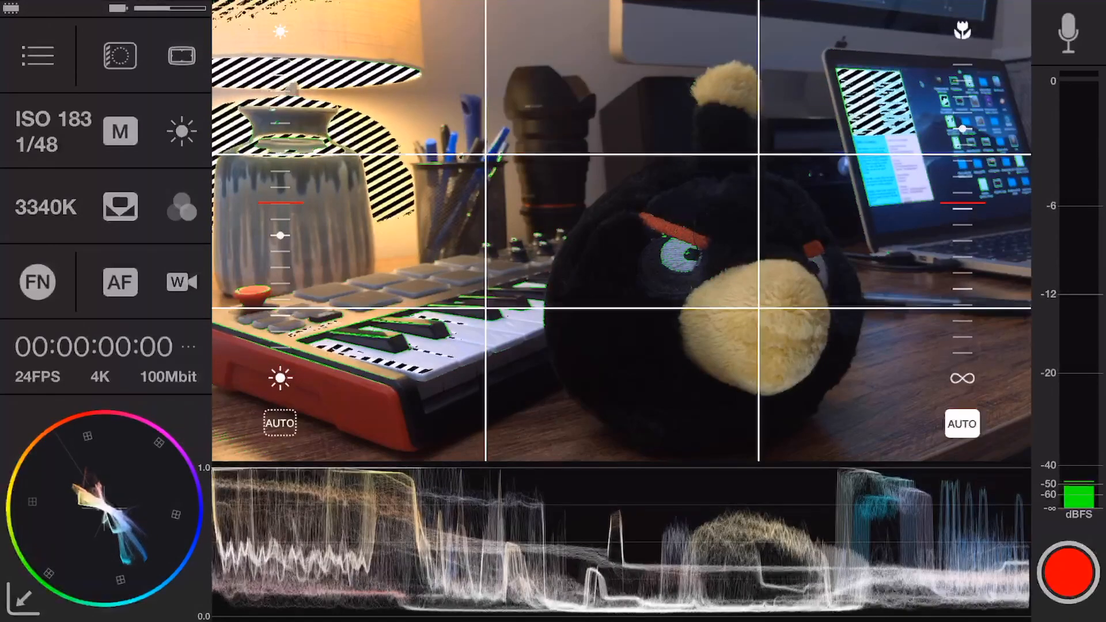
{"action": "left_click", "coordinate": [119, 282]}
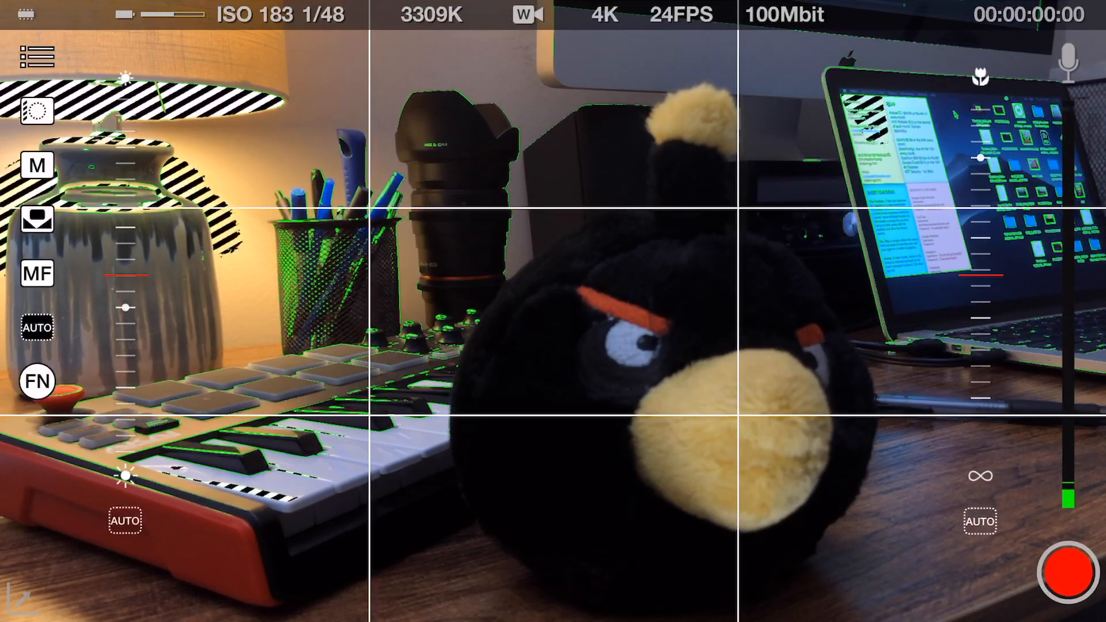
Record a three-second test clip and confirm the 24FPS 100Mbit 1080p format in Settings.
{"action": "left_click", "coordinate": [604, 15]}
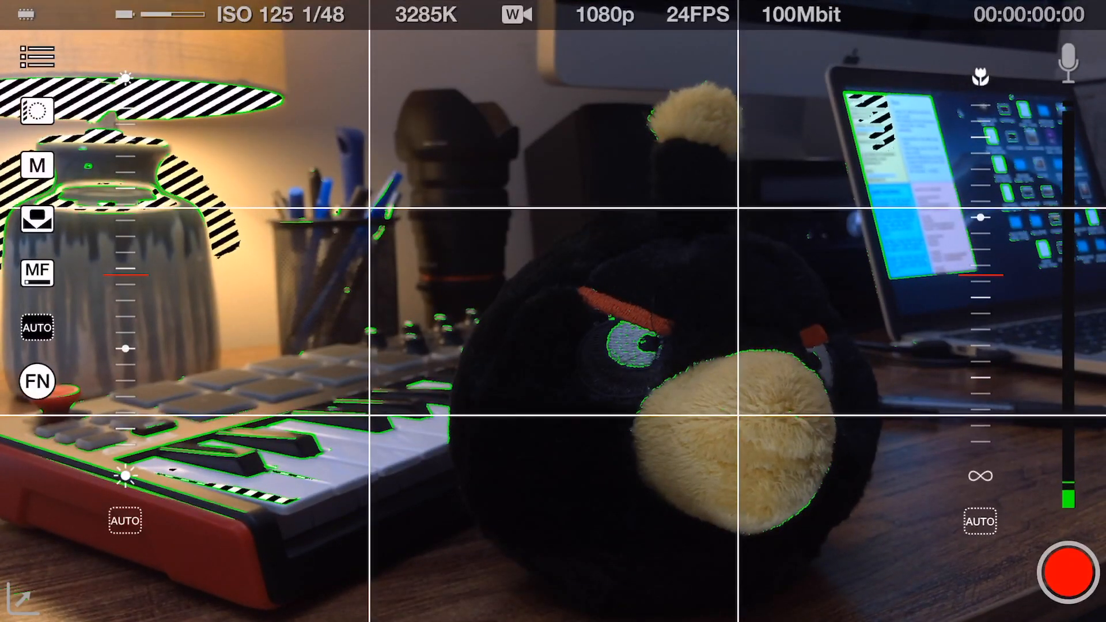
{"action": "left_click", "coordinate": [1050, 568]}
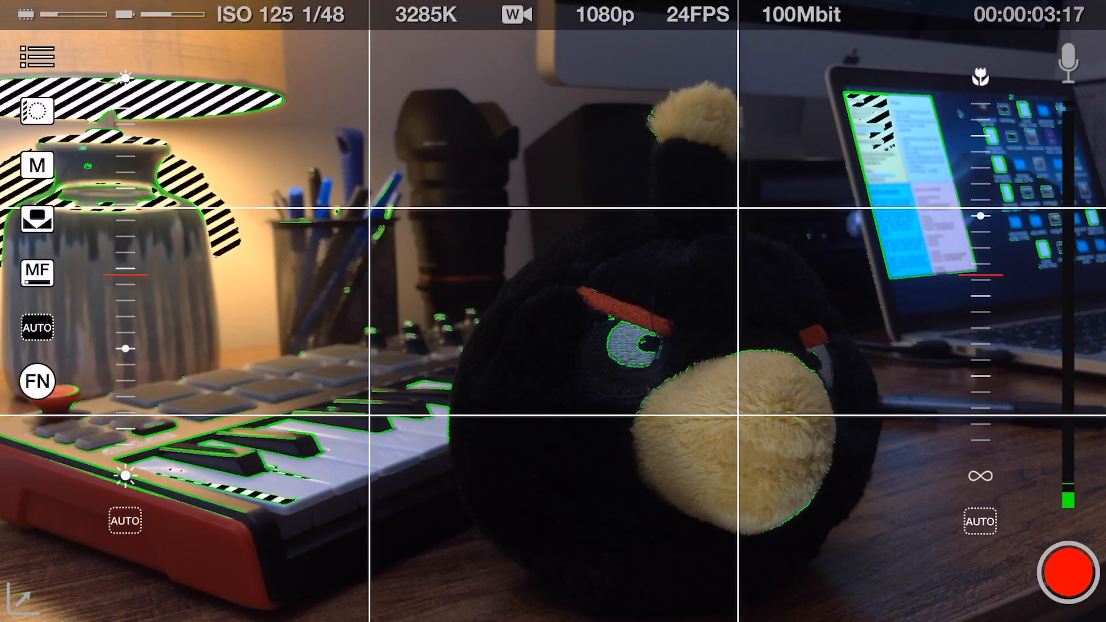
{"action": "left_click", "coordinate": [37, 56]}
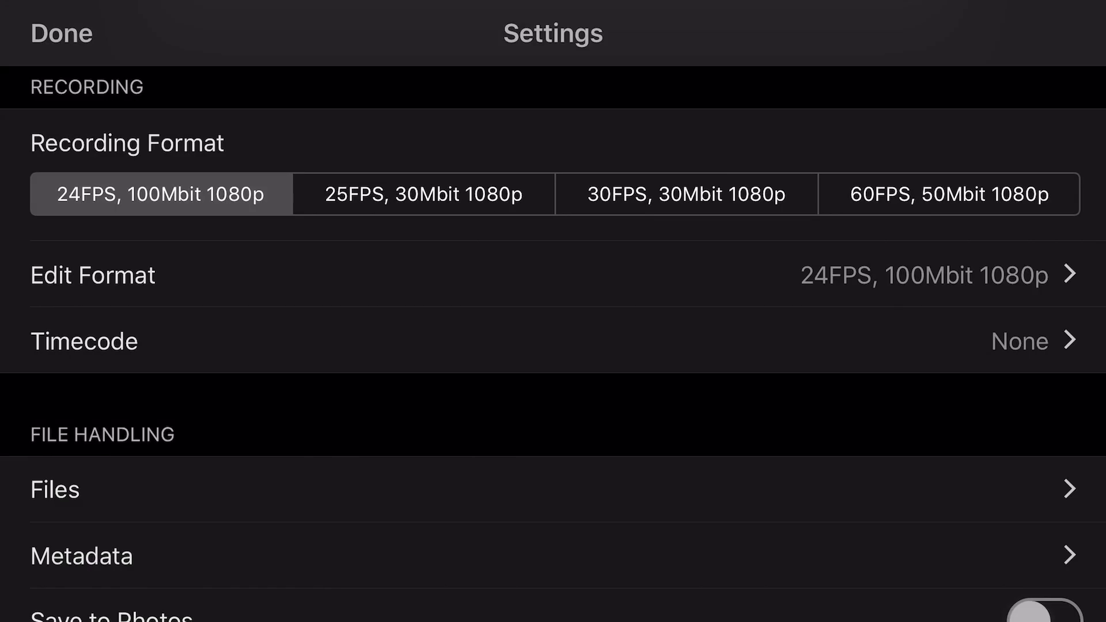
{"action": "left_click", "coordinate": [55, 488]}
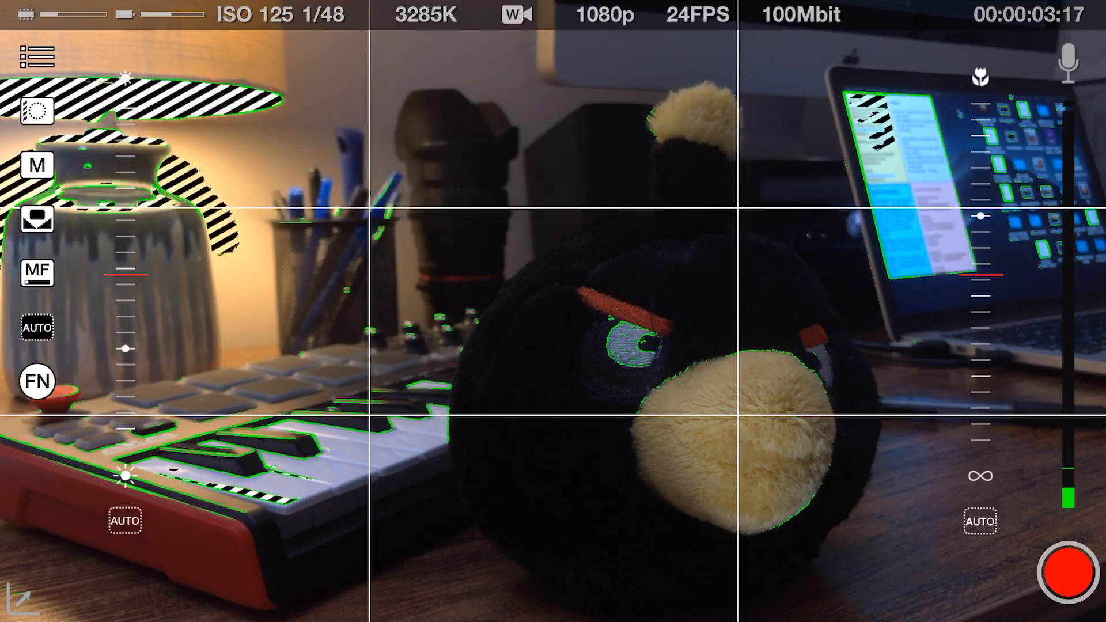
Lock exposure at ISO 125 1/48 and set white balance to 3261K.
{"action": "left_click", "coordinate": [35, 165]}
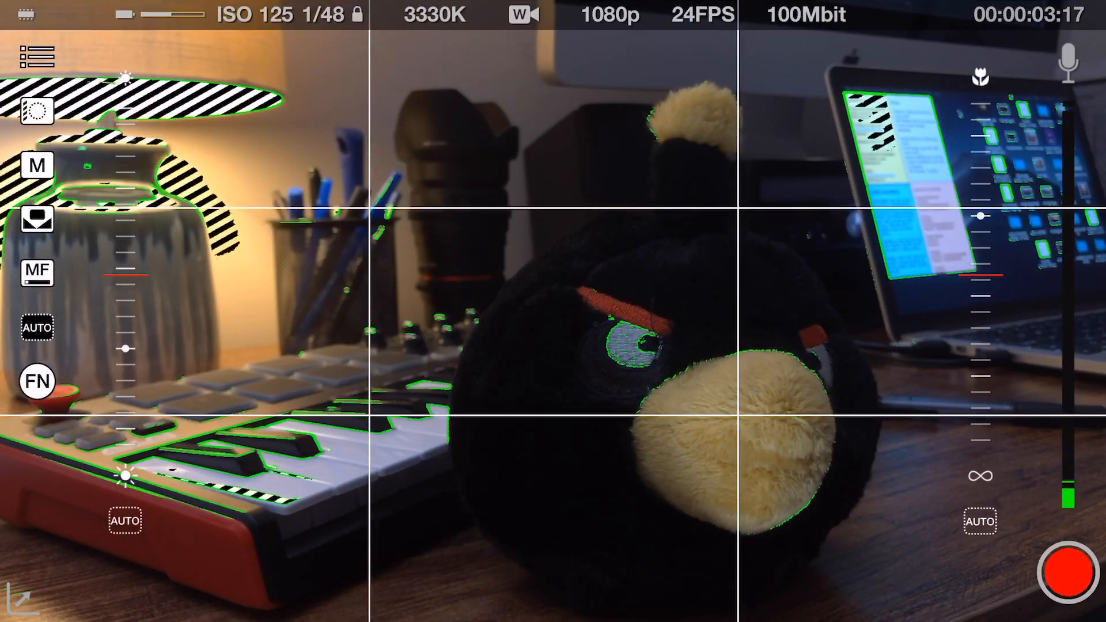
{"action": "left_click", "coordinate": [36, 273]}
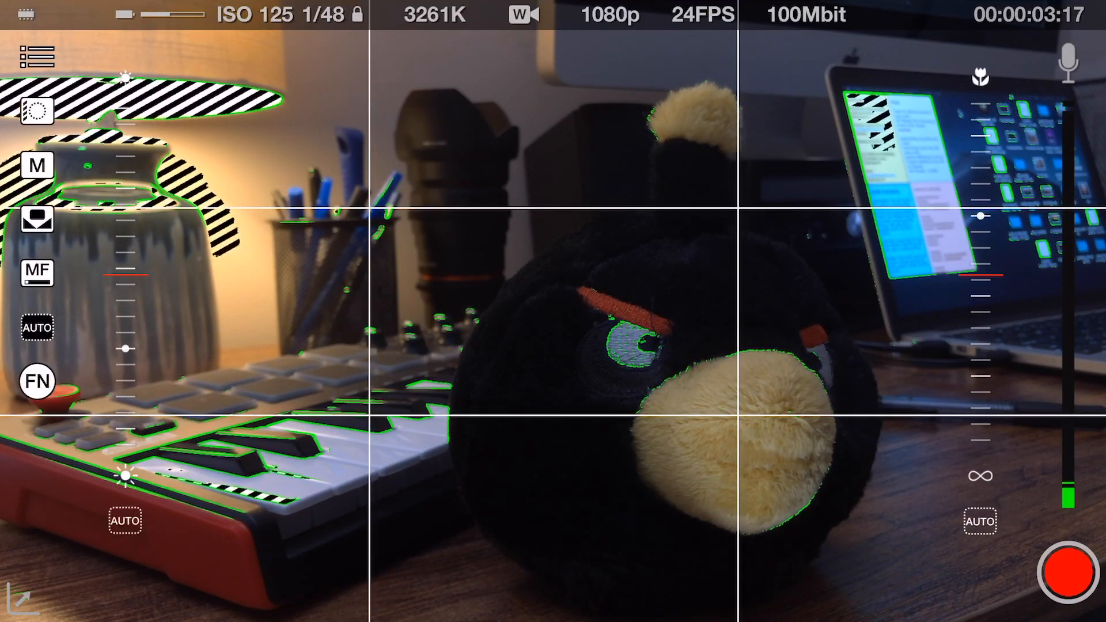
{"action": "left_click", "coordinate": [36, 273]}
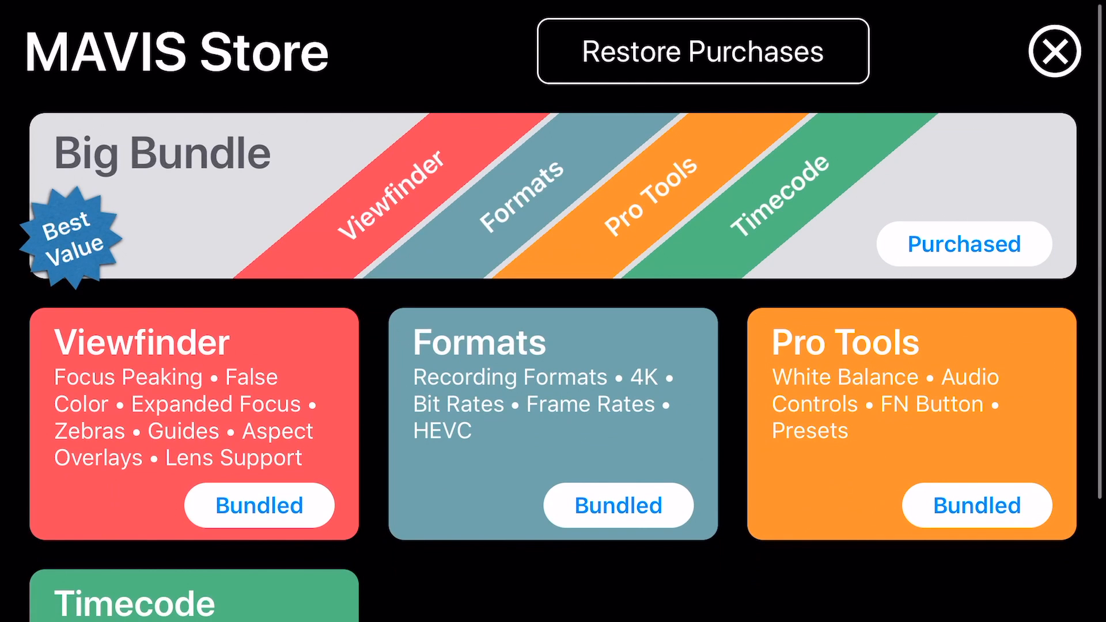
Scroll the store listing the purchased Big Bundle, then close it.
{"action": "scroll", "scroll_direction": "down", "scroll_amount": 3}
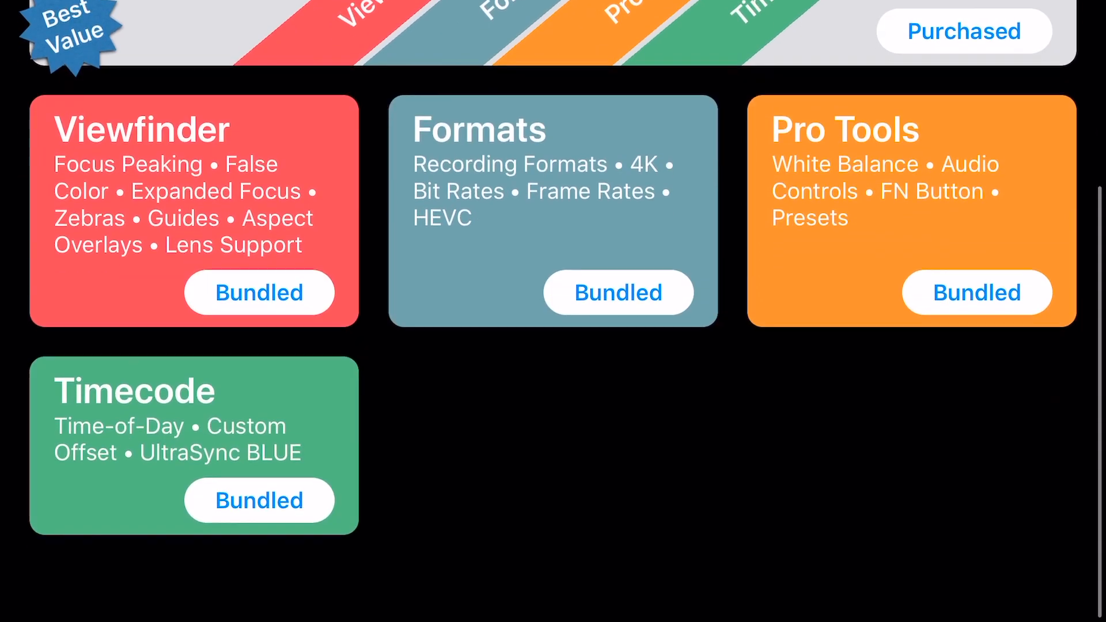
{"action": "scroll", "scroll_direction": "down", "scroll_amount": 3}
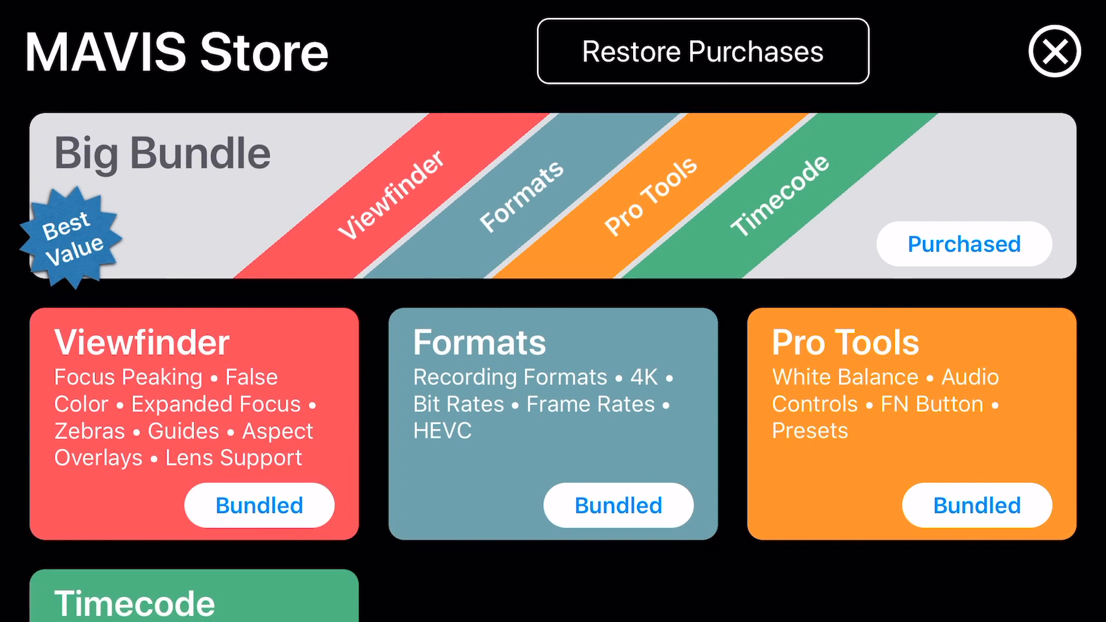
{"action": "left_click", "coordinate": [1054, 50]}
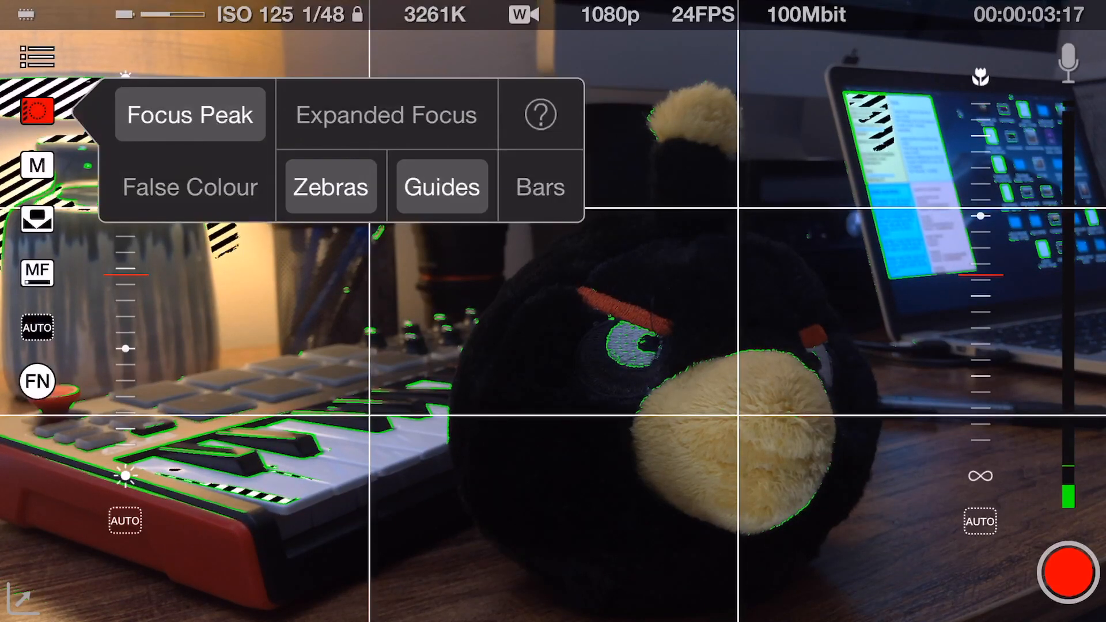
Review the Focus Peak, Zebras and Guides overlays, then open Settings.
{"action": "left_click", "coordinate": [191, 186]}
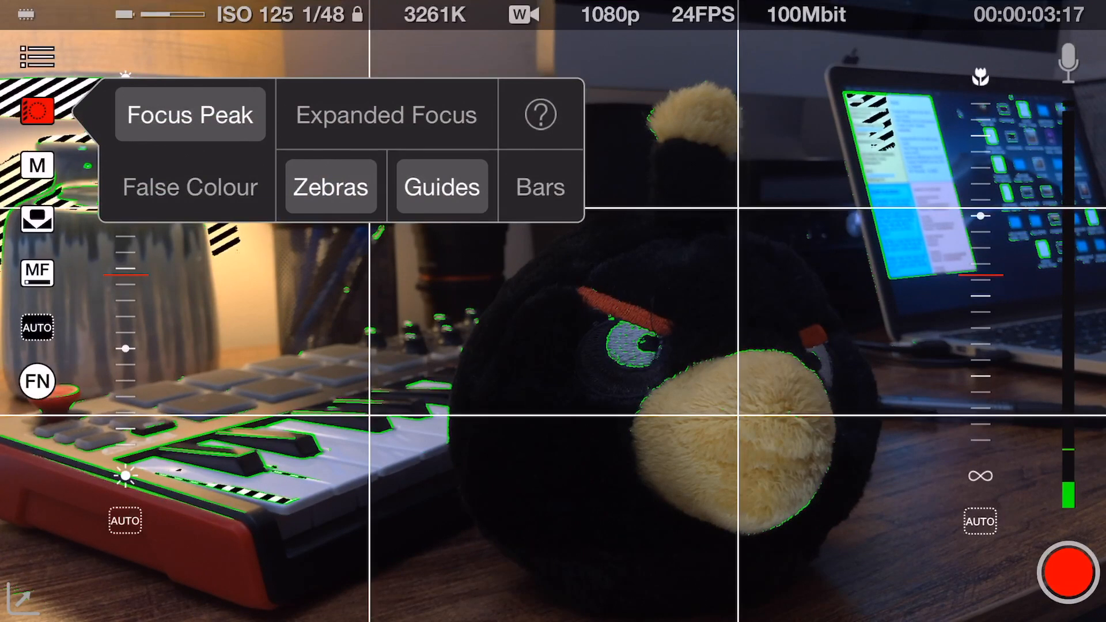
{"action": "left_click", "coordinate": [189, 114]}
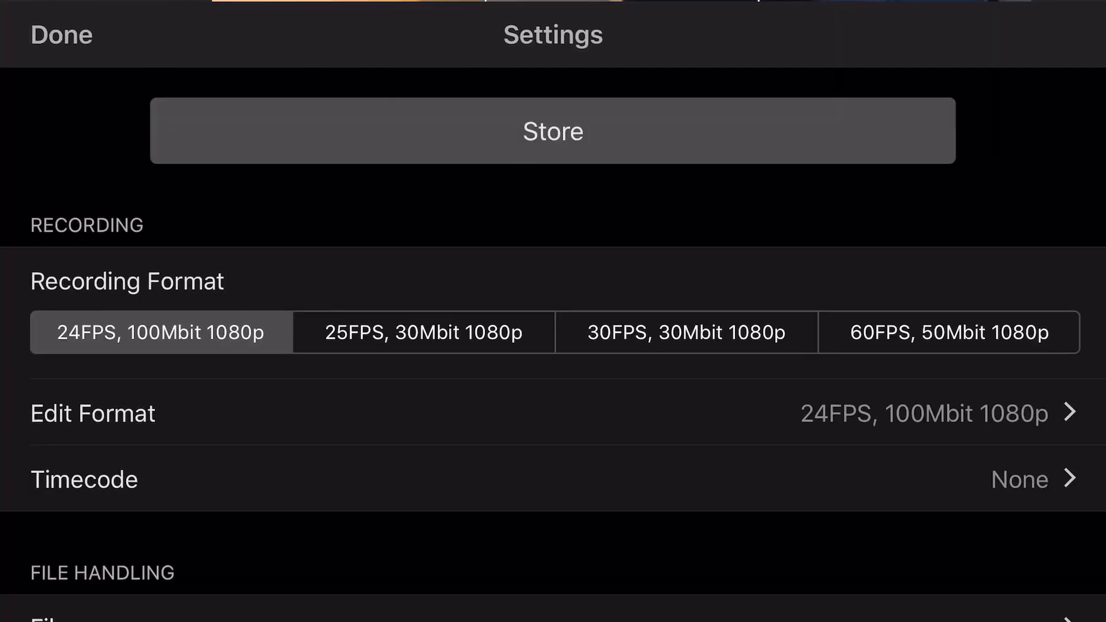
{"action": "left_click", "coordinate": [917, 414]}
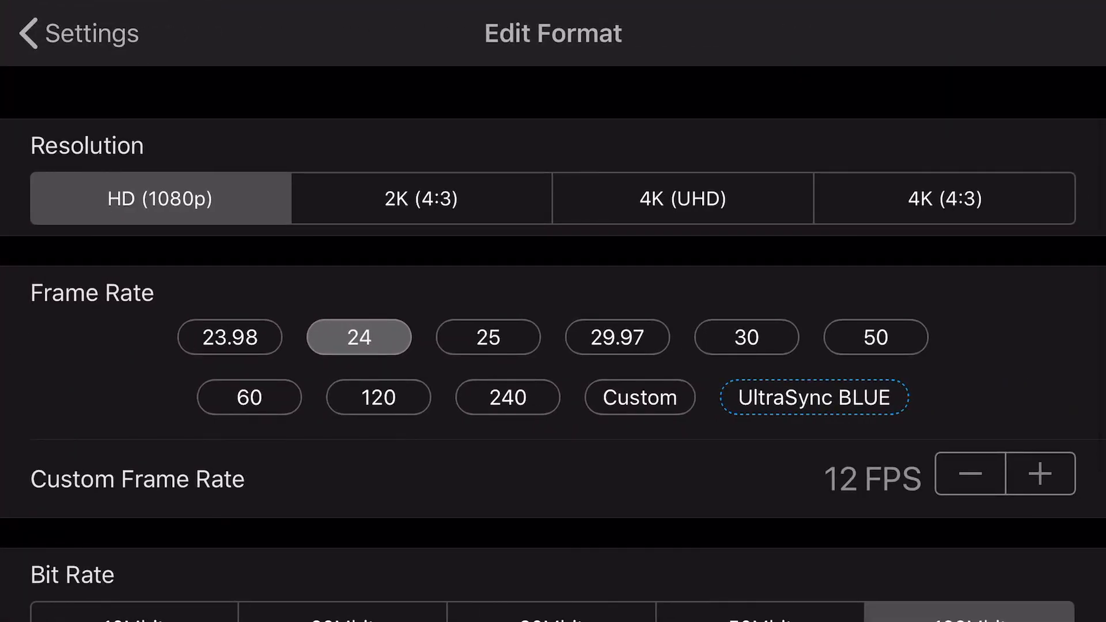
{"action": "scroll", "scroll_direction": "down", "scroll_amount": 3}
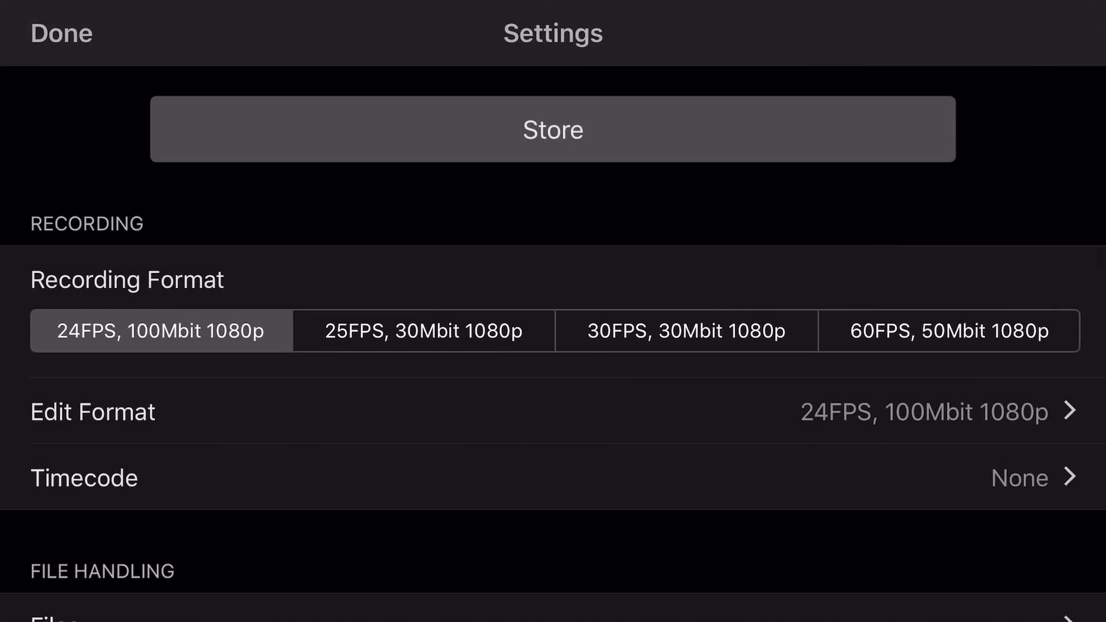
{"action": "left_click", "coordinate": [62, 34]}
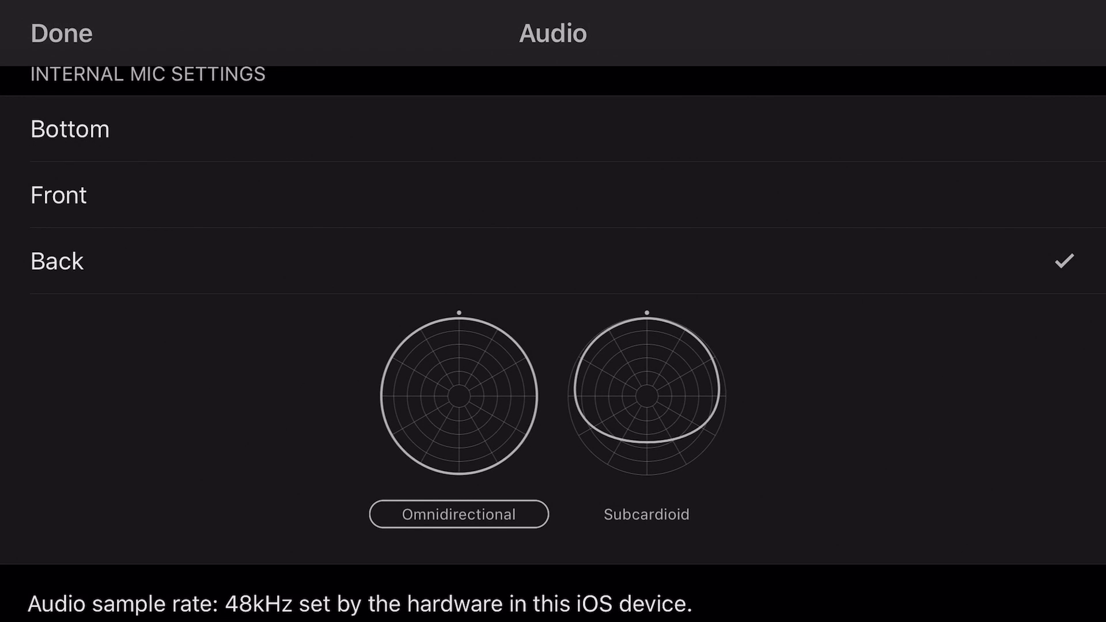
Scroll the Internal Mic Settings showing the back mic and omnidirectional pattern.
{"action": "scroll", "scroll_direction": "down", "scroll_amount": 3}
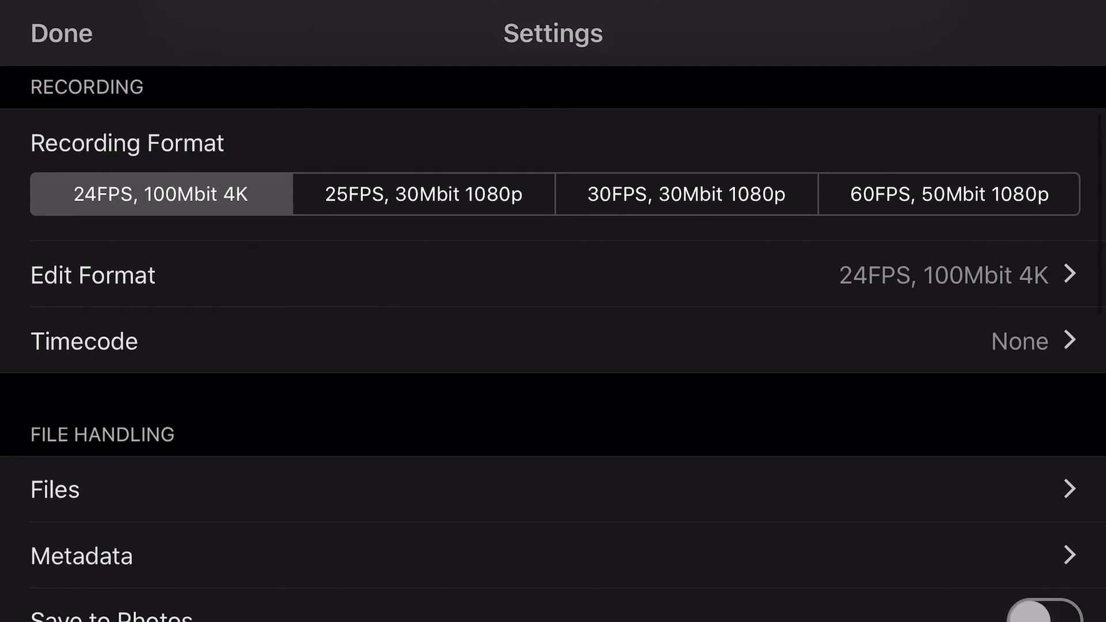
Change the resolution from 4K to HD (1080p) and return to Settings.
{"action": "left_click", "coordinate": [91, 275]}
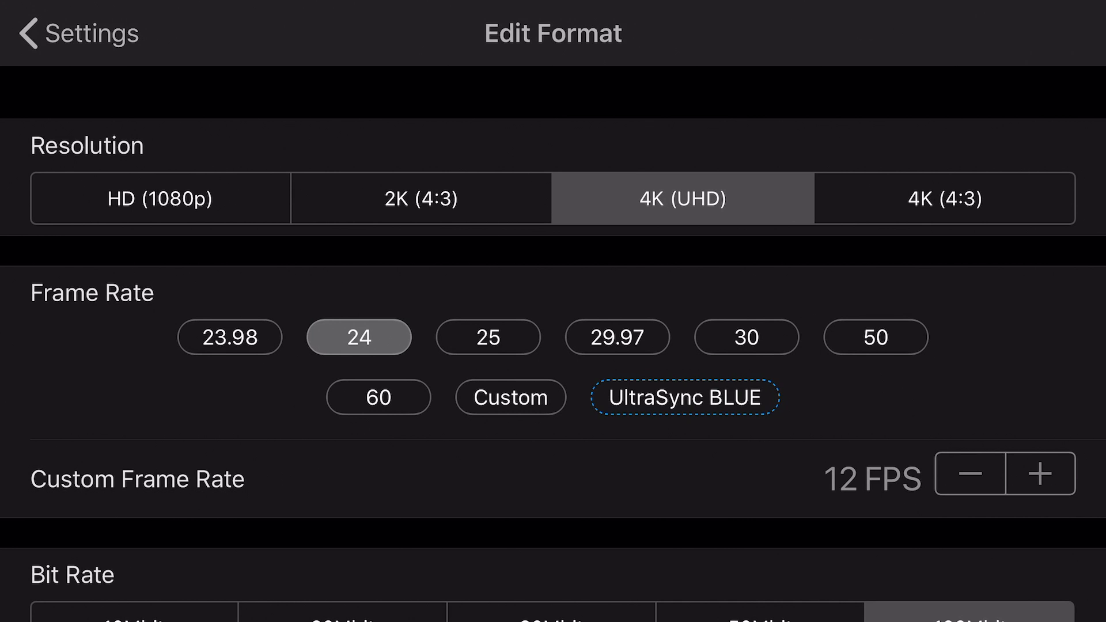
{"action": "left_click", "coordinate": [159, 198]}
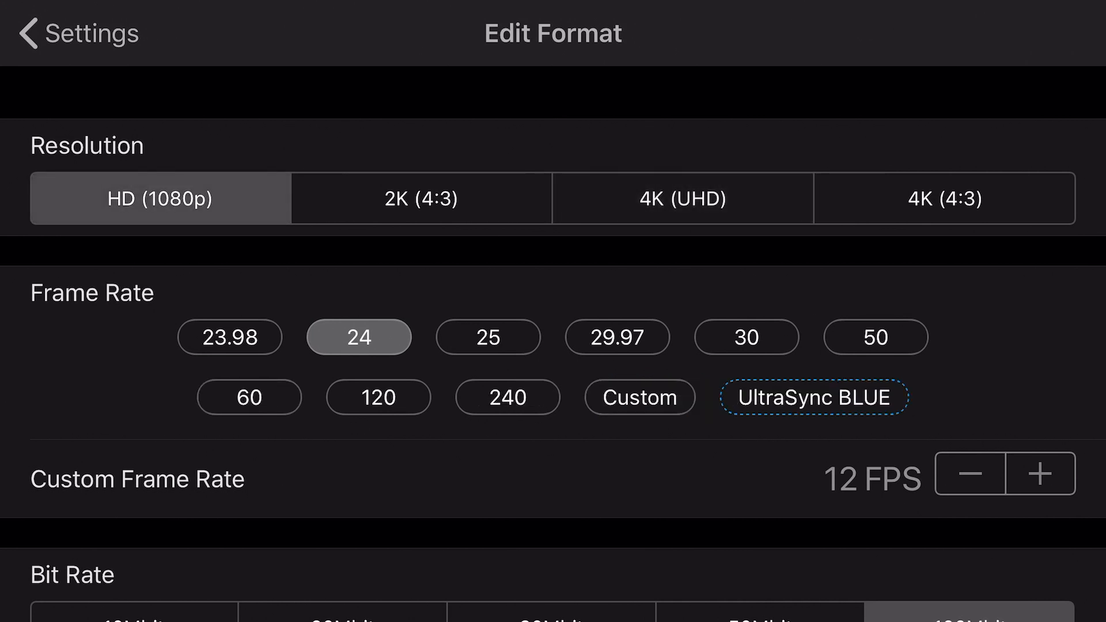
{"action": "scroll", "scroll_direction": "down", "scroll_amount": 3}
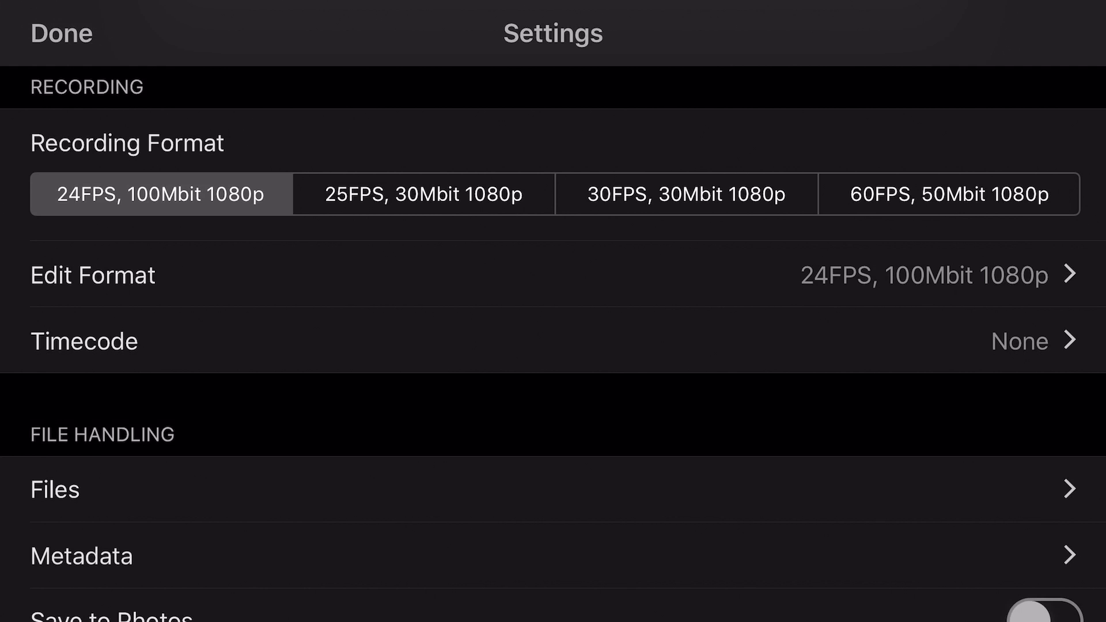
{"action": "left_click", "coordinate": [55, 488]}
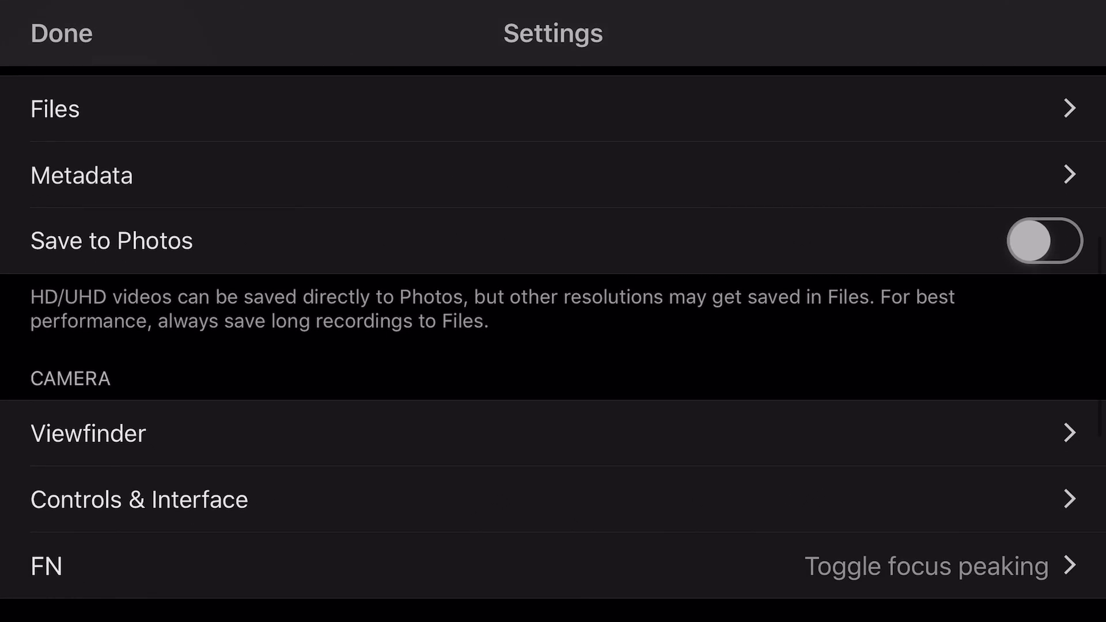
{"action": "left_click", "coordinate": [88, 433]}
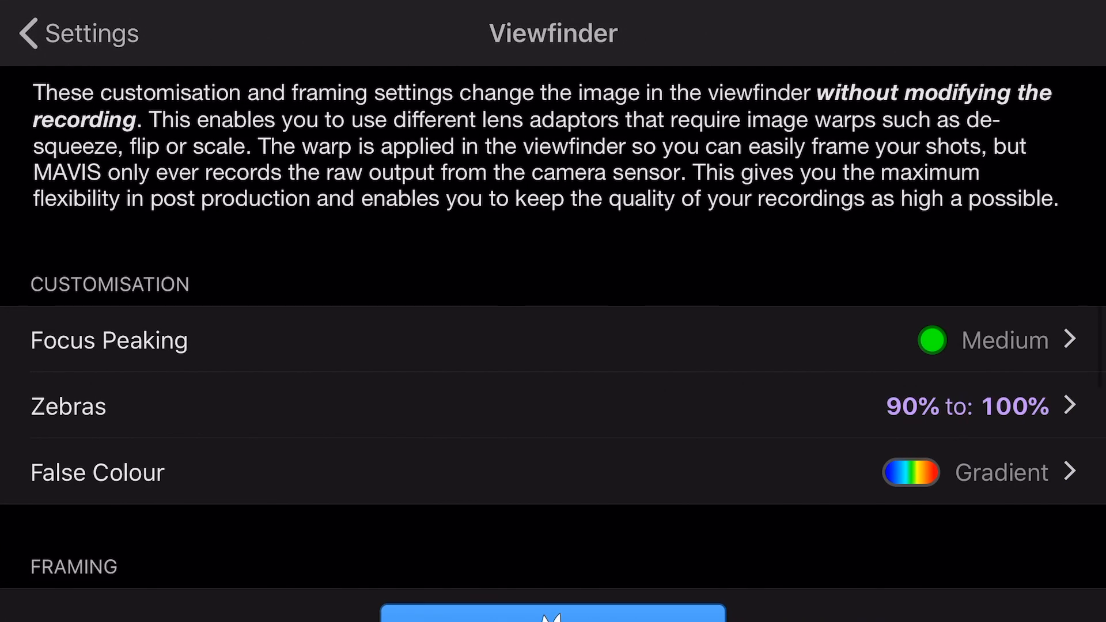
{"action": "scroll", "scroll_direction": "down", "scroll_amount": 3}
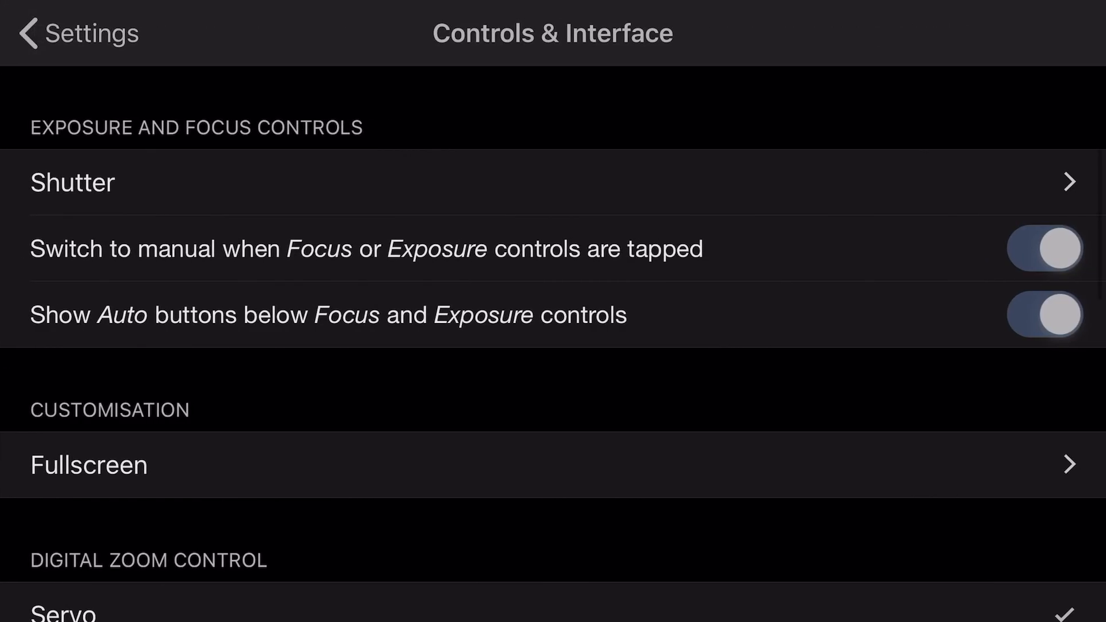
{"action": "scroll", "scroll_direction": "down", "scroll_amount": 3}
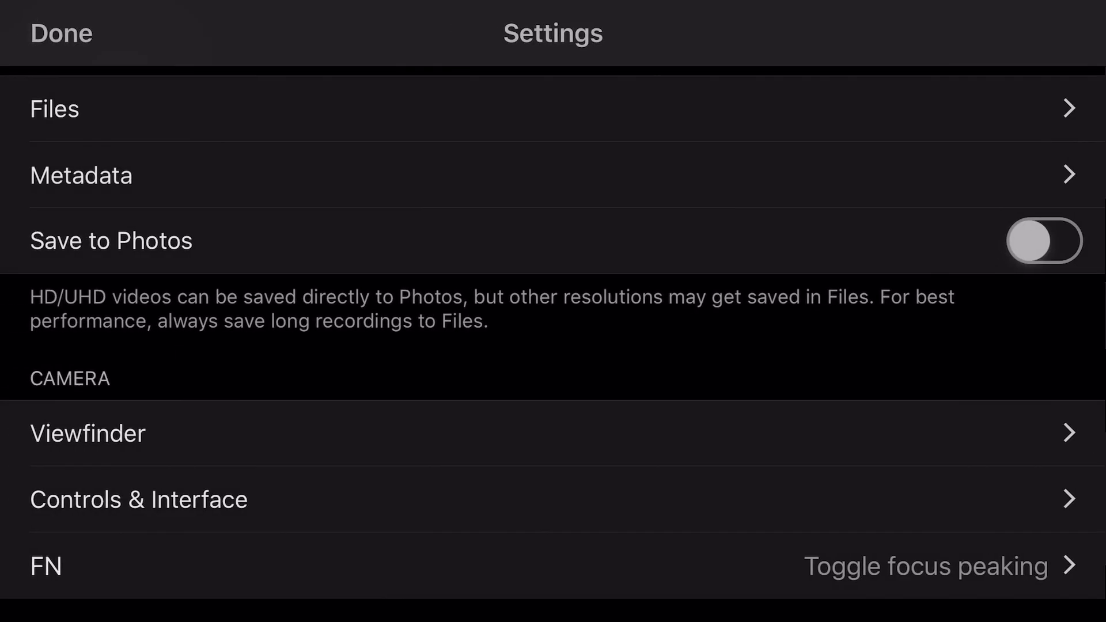
Set the FN button action to Toggle guides in place of Toggle focus peaking.
{"action": "scroll", "scroll_direction": "down", "scroll_amount": 3}
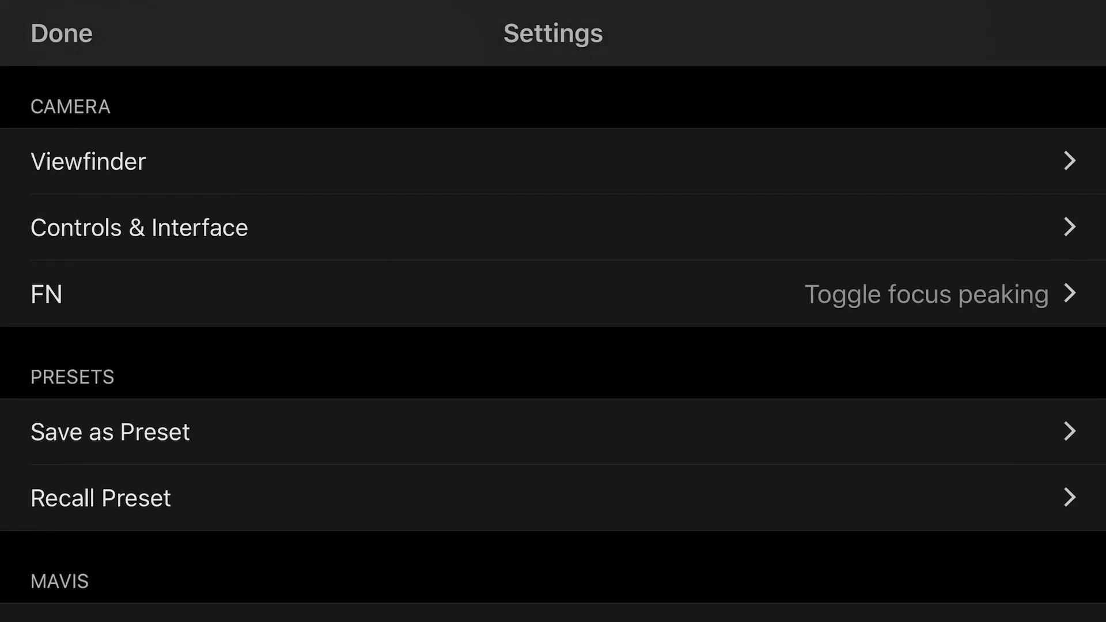
{"action": "left_click", "coordinate": [553, 295]}
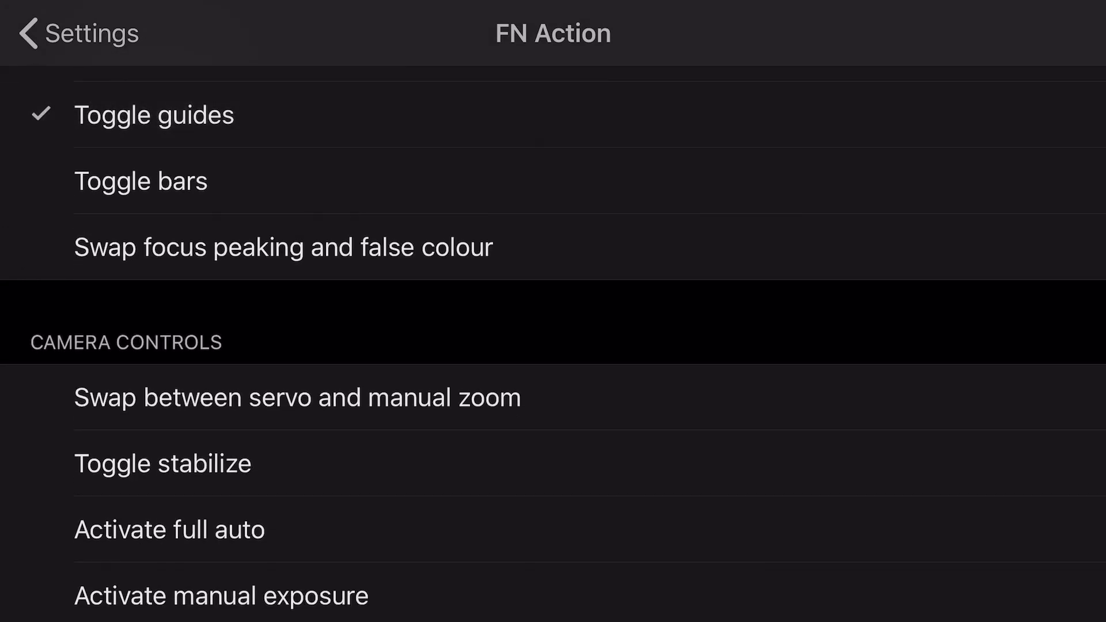
{"action": "scroll", "scroll_direction": "down", "scroll_amount": 3}
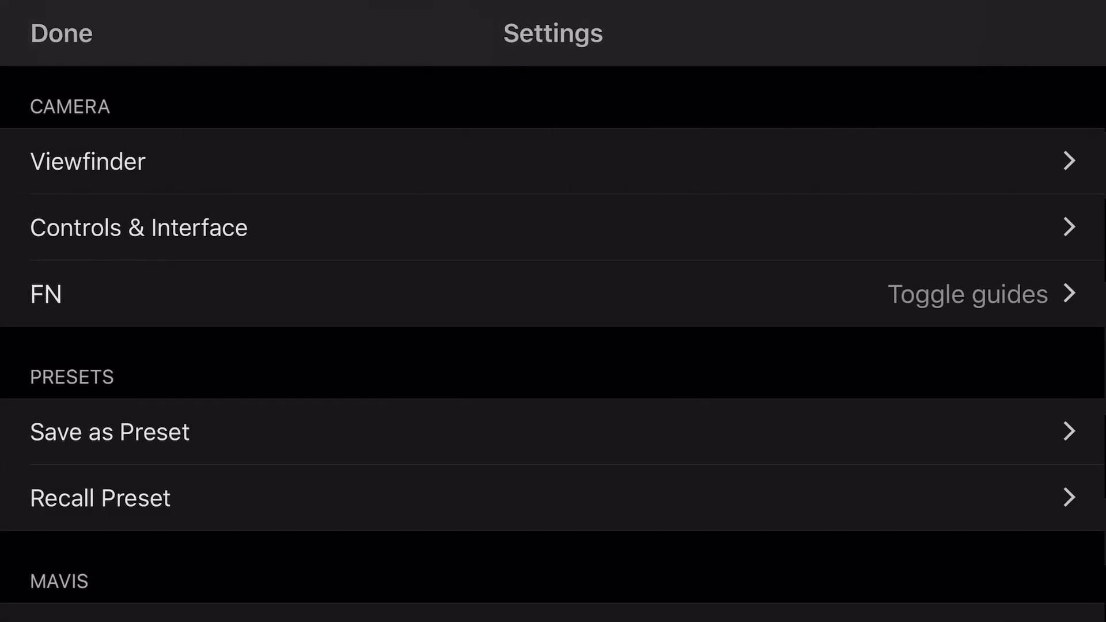
Begin saving current settings as a named preset, then return to the 2984K white balance controls.
{"action": "left_click", "coordinate": [109, 432]}
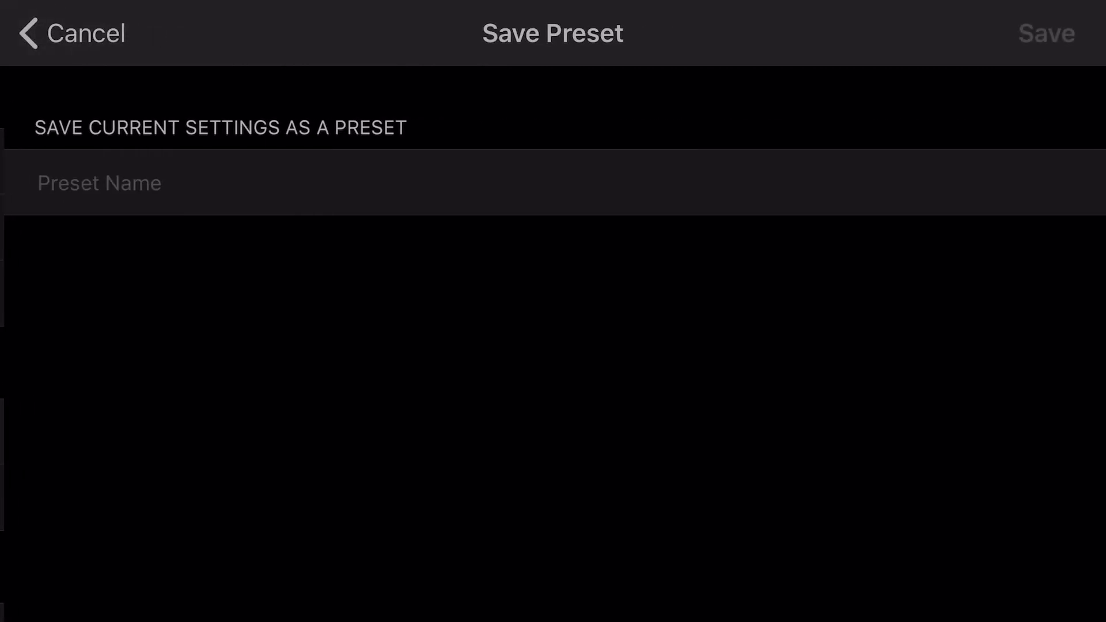
{"action": "left_click", "coordinate": [98, 183]}
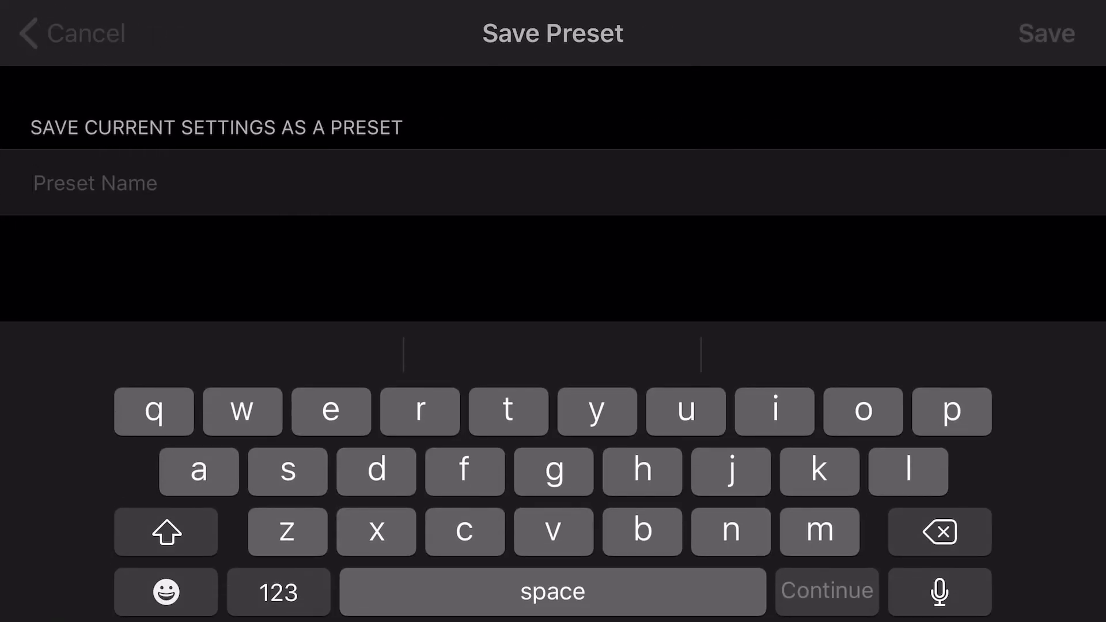
{"action": "left_click", "coordinate": [1046, 32]}
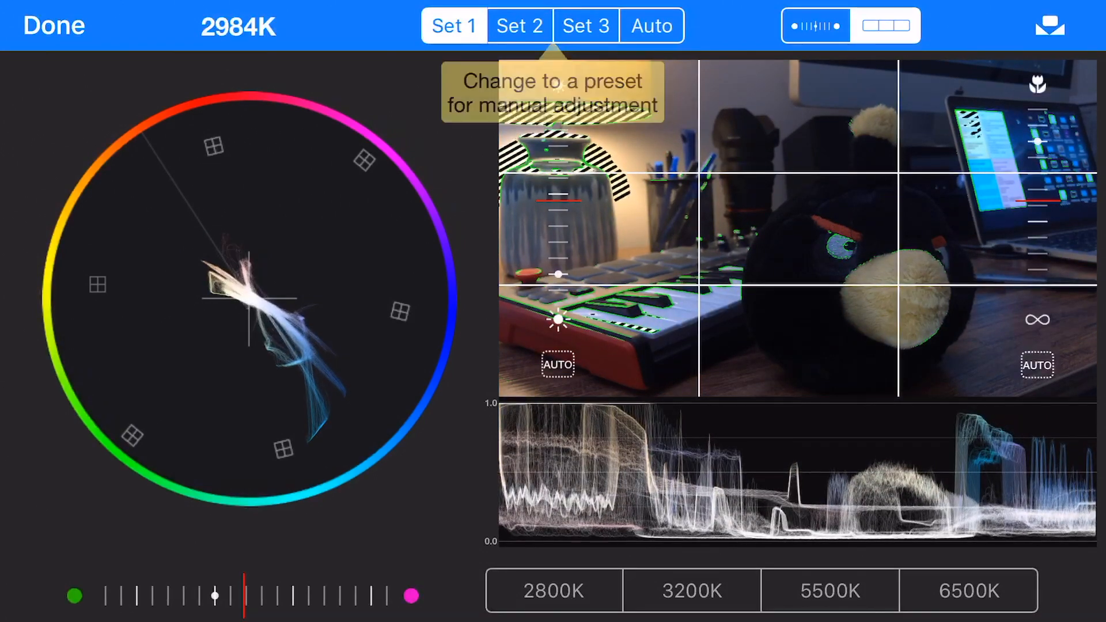
Edit white balance Set 1, trying the 3200K, 5500K and 6500K presets, then show slider adjustment.
{"action": "left_click", "coordinate": [830, 591]}
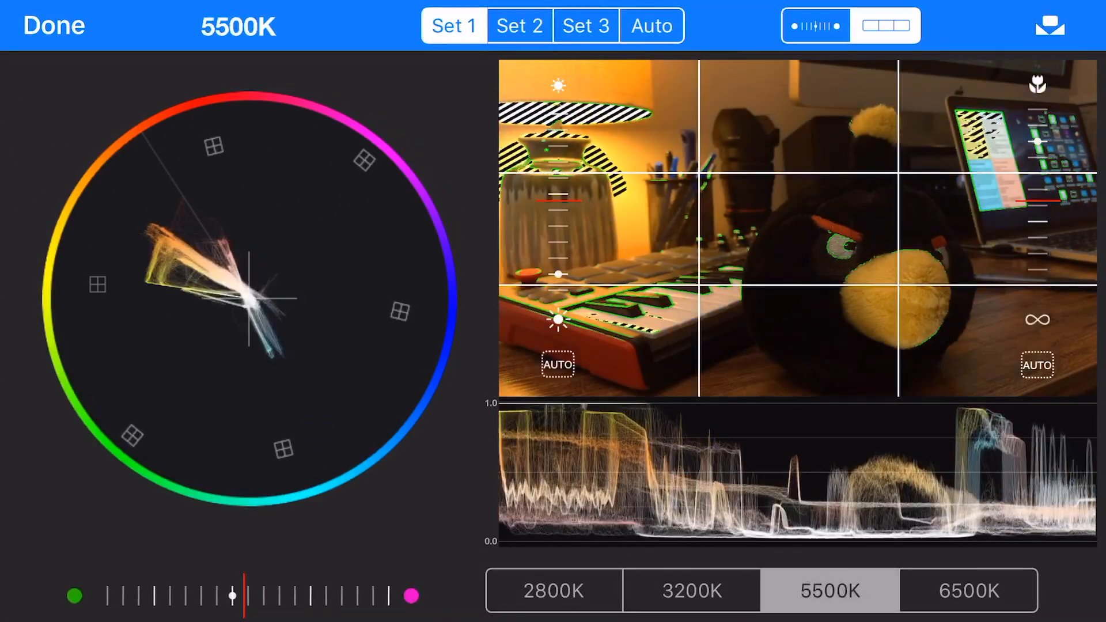
{"action": "left_click", "coordinate": [968, 590]}
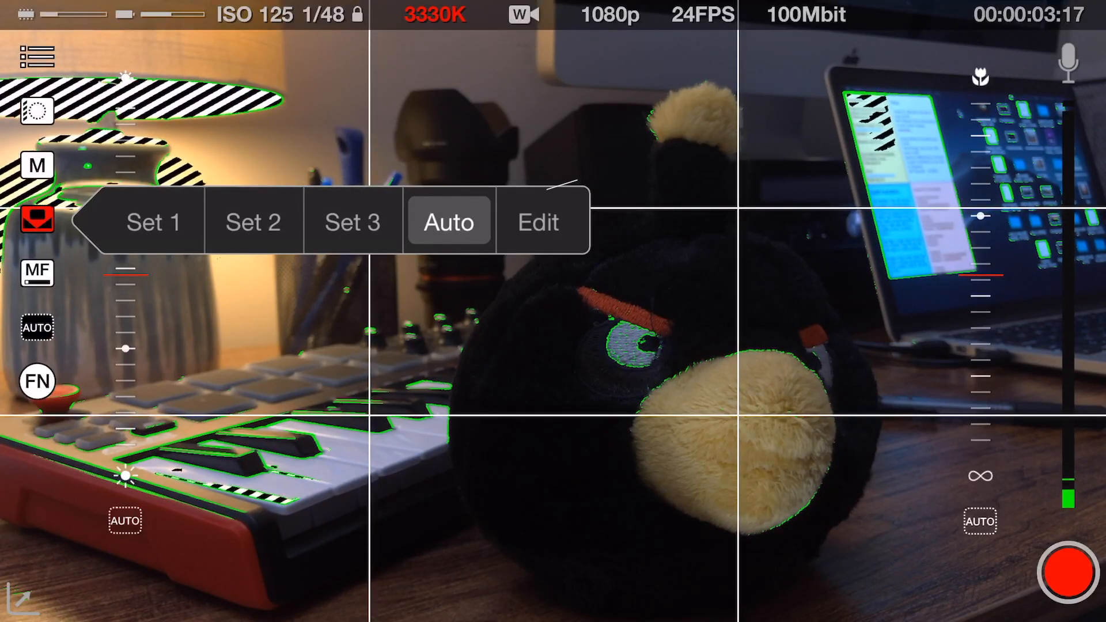
{"action": "left_click", "coordinate": [537, 222]}
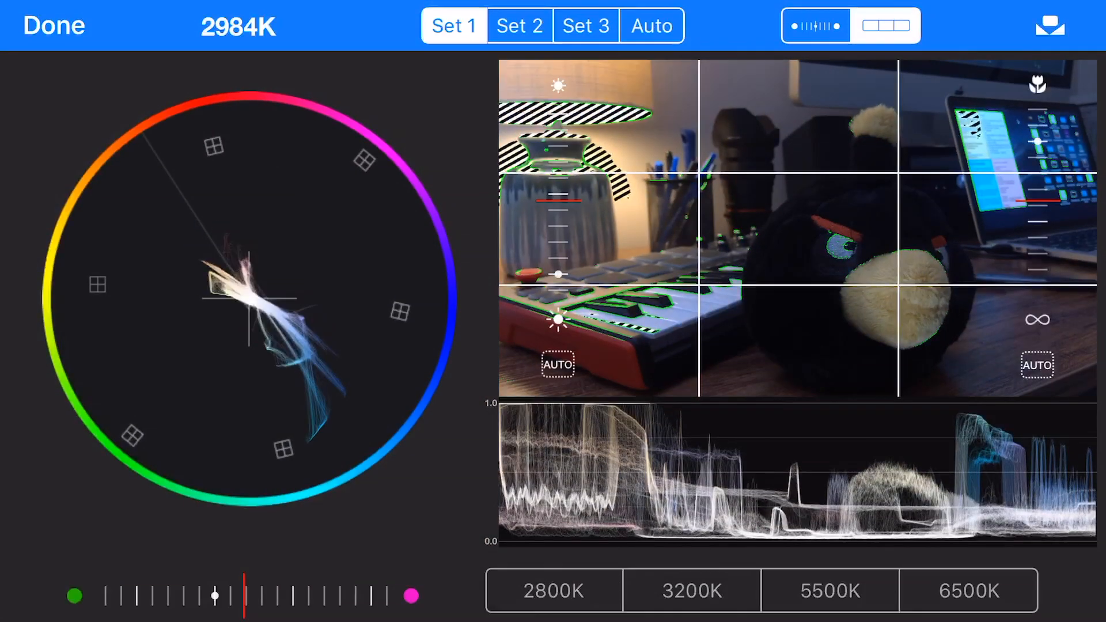
{"action": "left_click", "coordinate": [691, 591]}
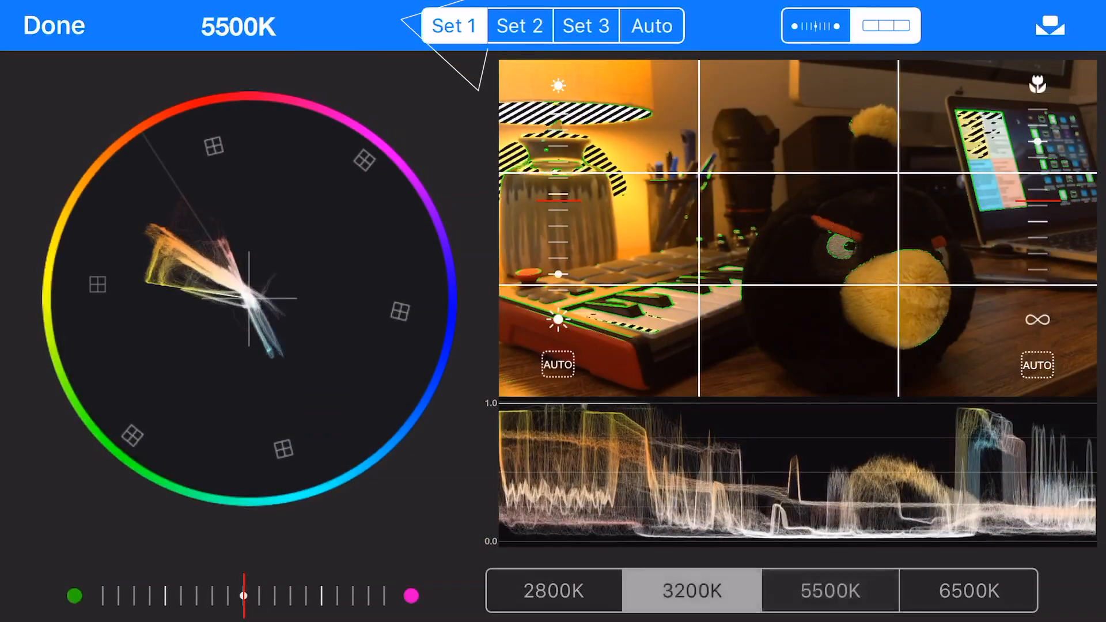
{"action": "left_click", "coordinate": [967, 590]}
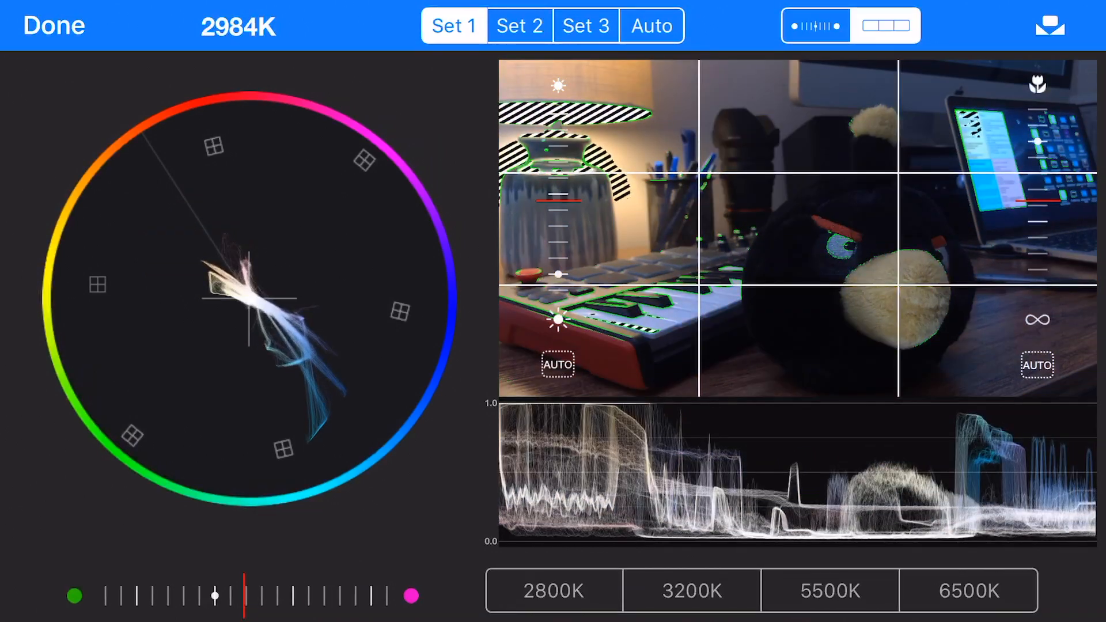
{"action": "left_click", "coordinate": [691, 590]}
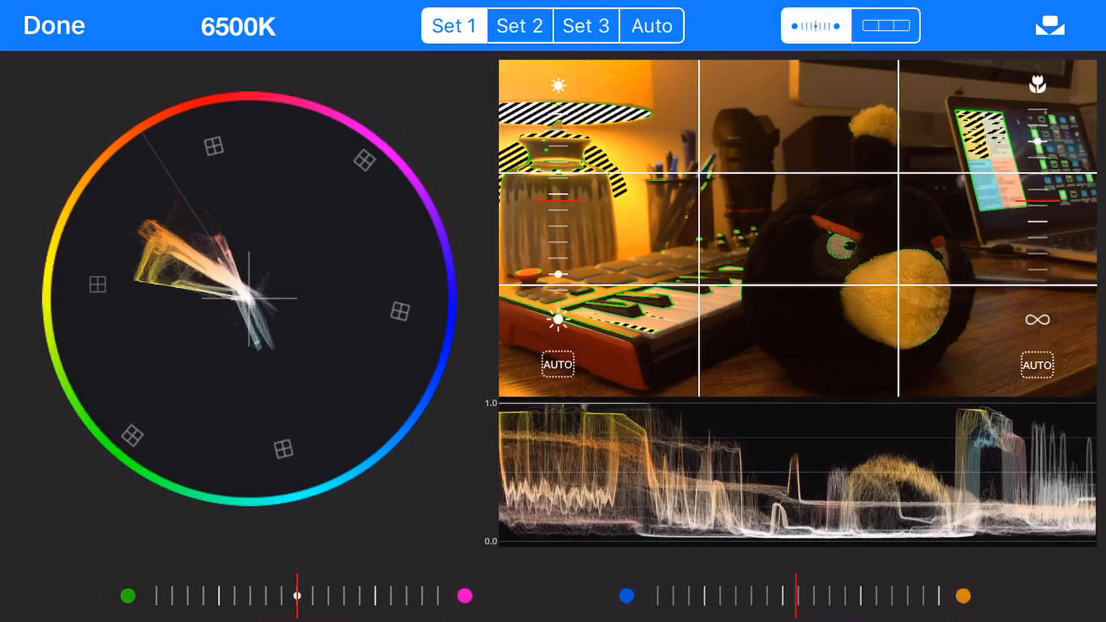
Drag Set 1's temperature and tint sliders, then close the editor to the camera view.
{"action": "left_click_drag", "start_coordinate": [296, 595], "coordinate": [311, 596]}
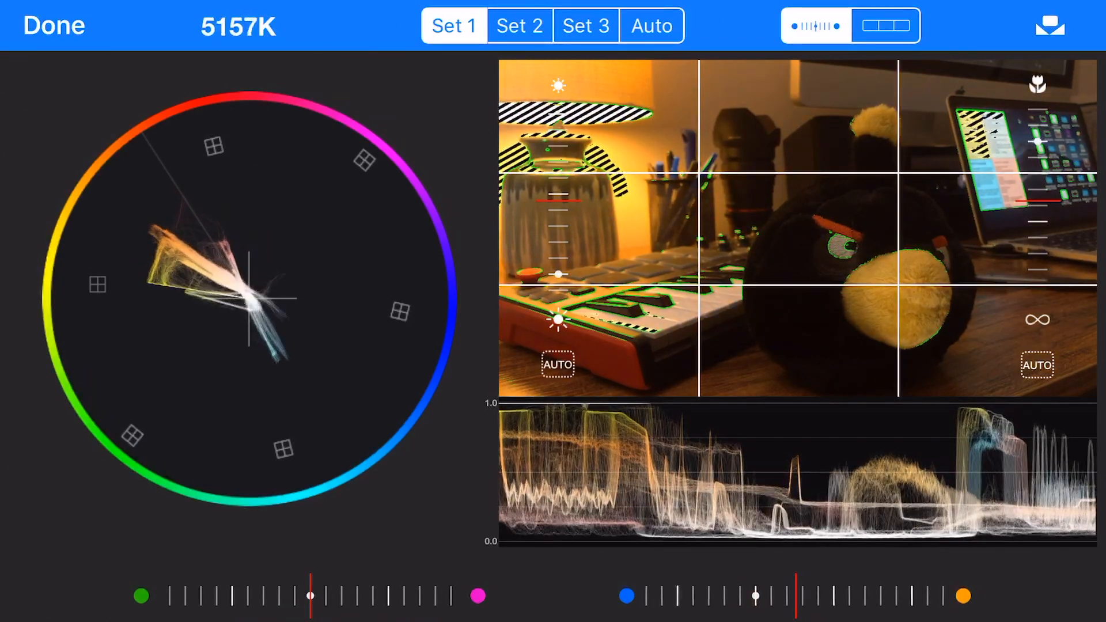
{"action": "left_click_drag", "start_coordinate": [311, 596], "coordinate": [216, 596]}
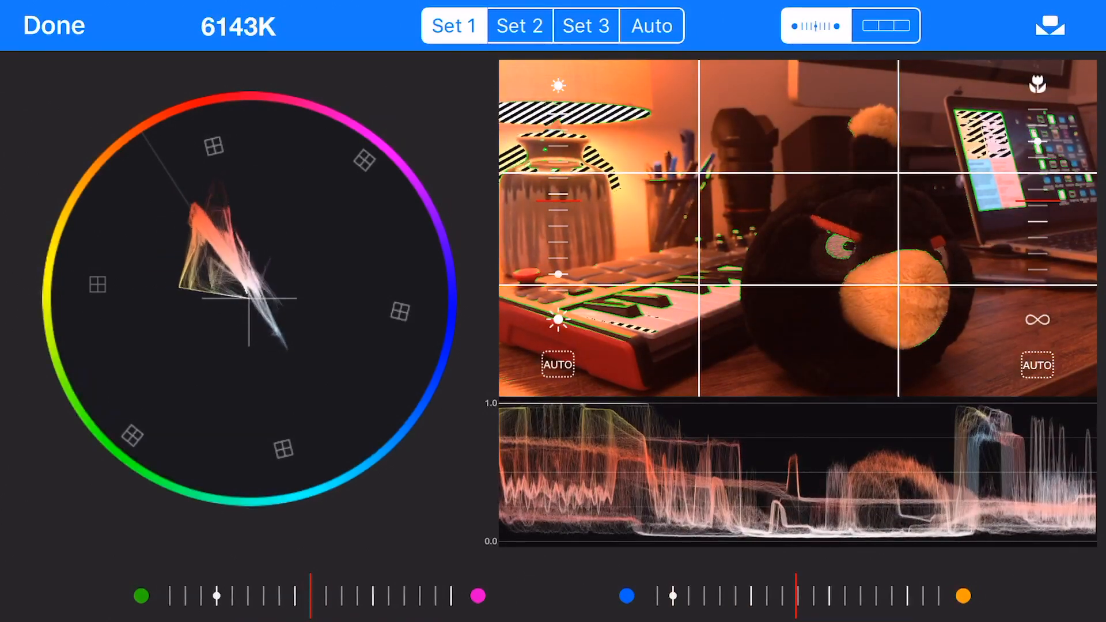
{"action": "left_click", "coordinate": [53, 26]}
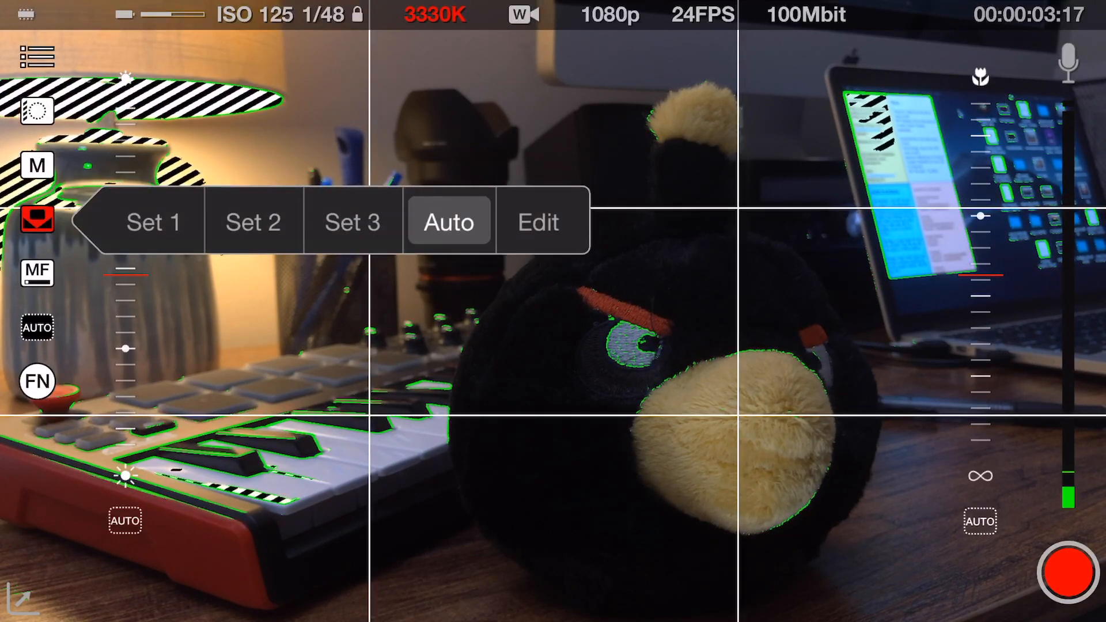
{"action": "left_click", "coordinate": [539, 223]}
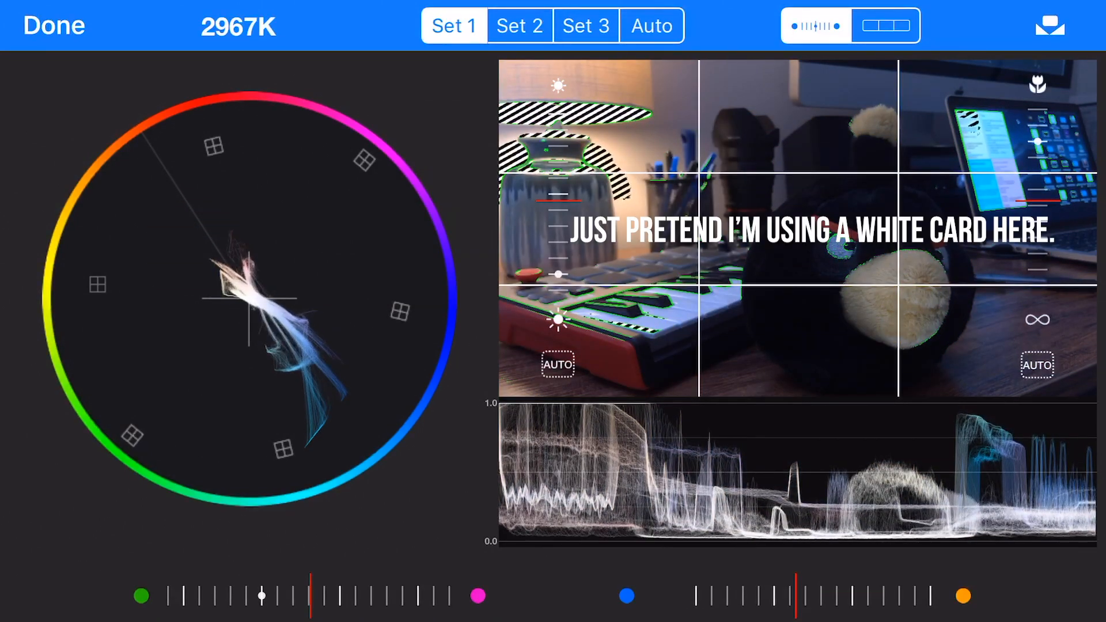
{"action": "left_click", "coordinate": [650, 26]}
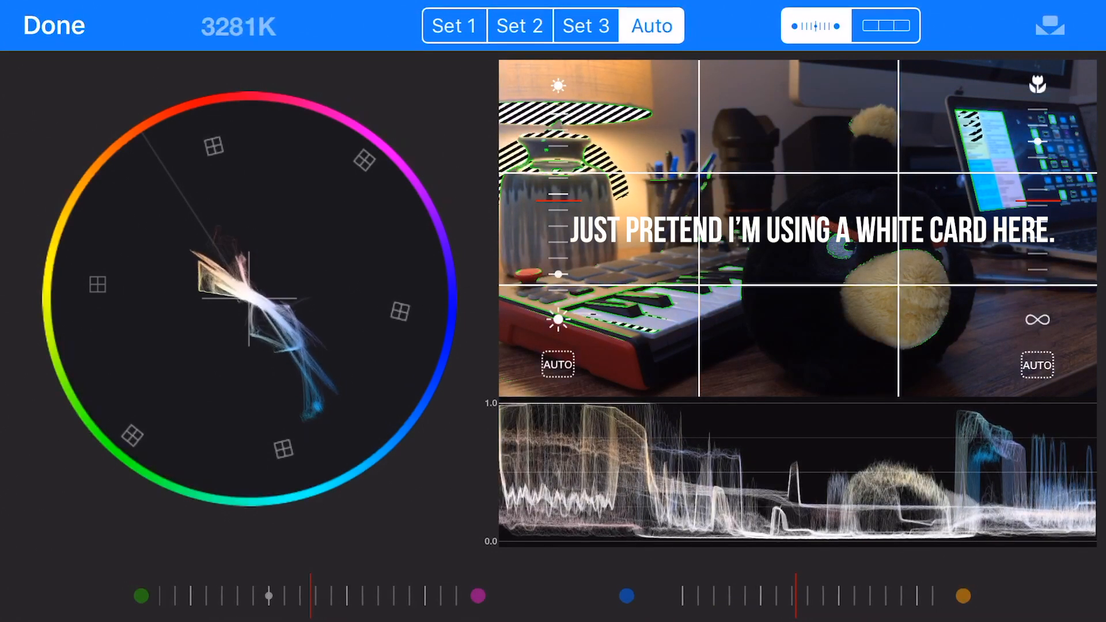
{"action": "left_click", "coordinate": [454, 25]}
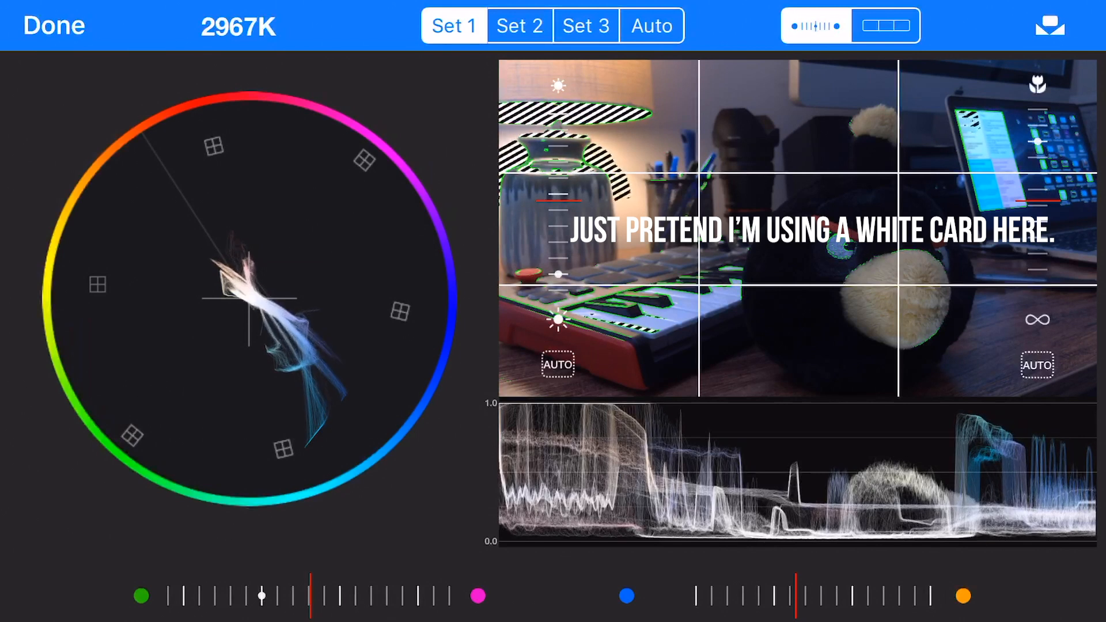
{"action": "left_click", "coordinate": [650, 26]}
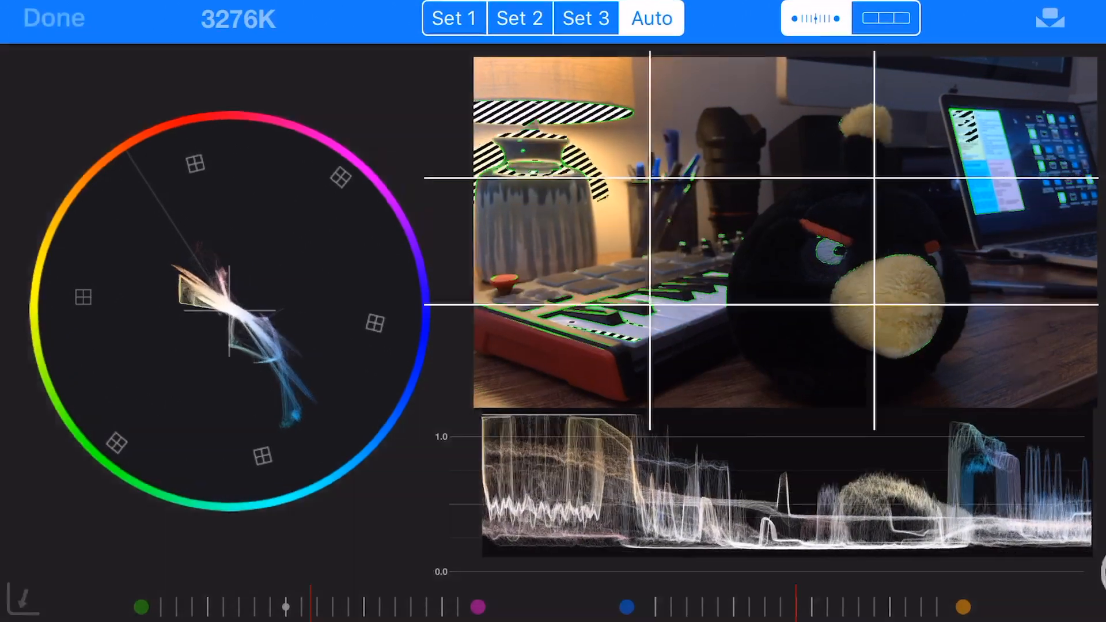
{"action": "left_click", "coordinate": [53, 17]}
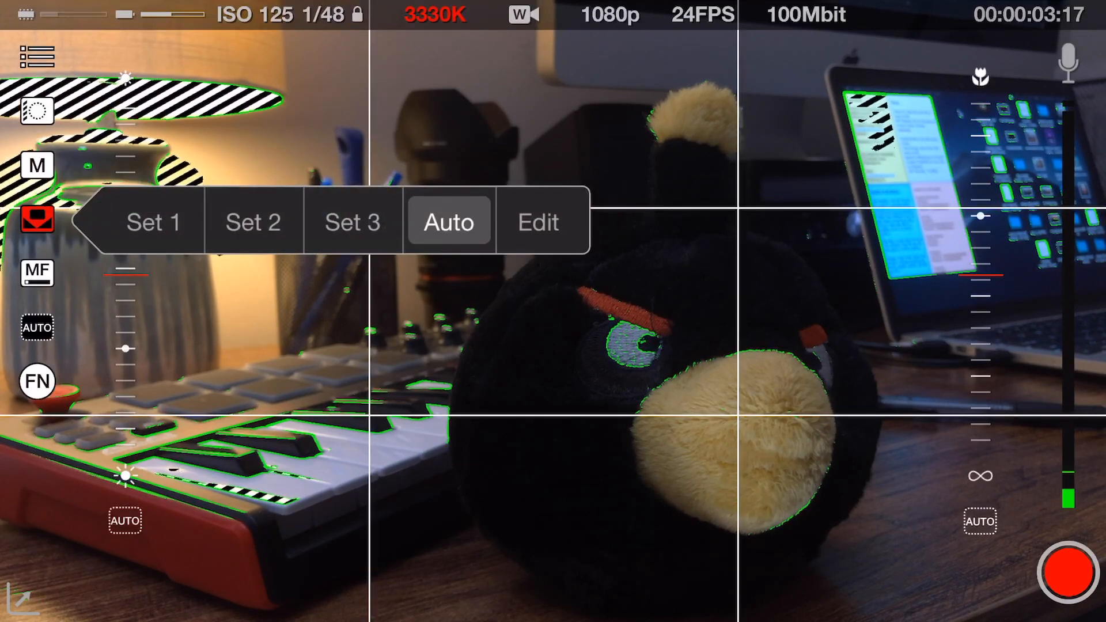
Switch white balance to Auto (3261K) and close the editor to view the DOP layout.
{"action": "left_click", "coordinate": [537, 221]}
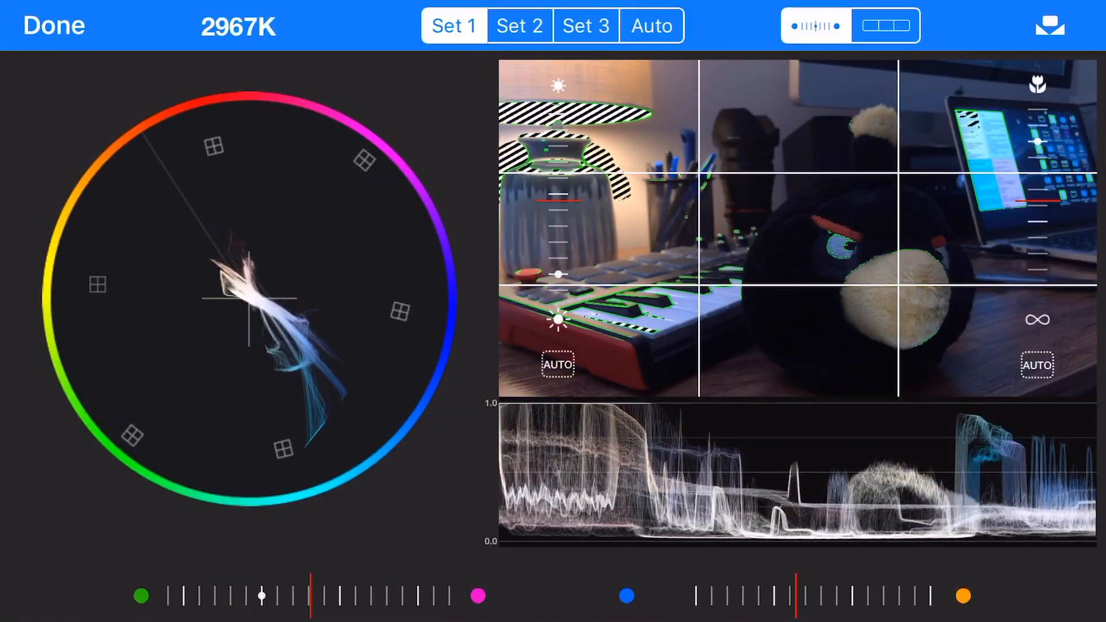
{"action": "left_click", "coordinate": [650, 25]}
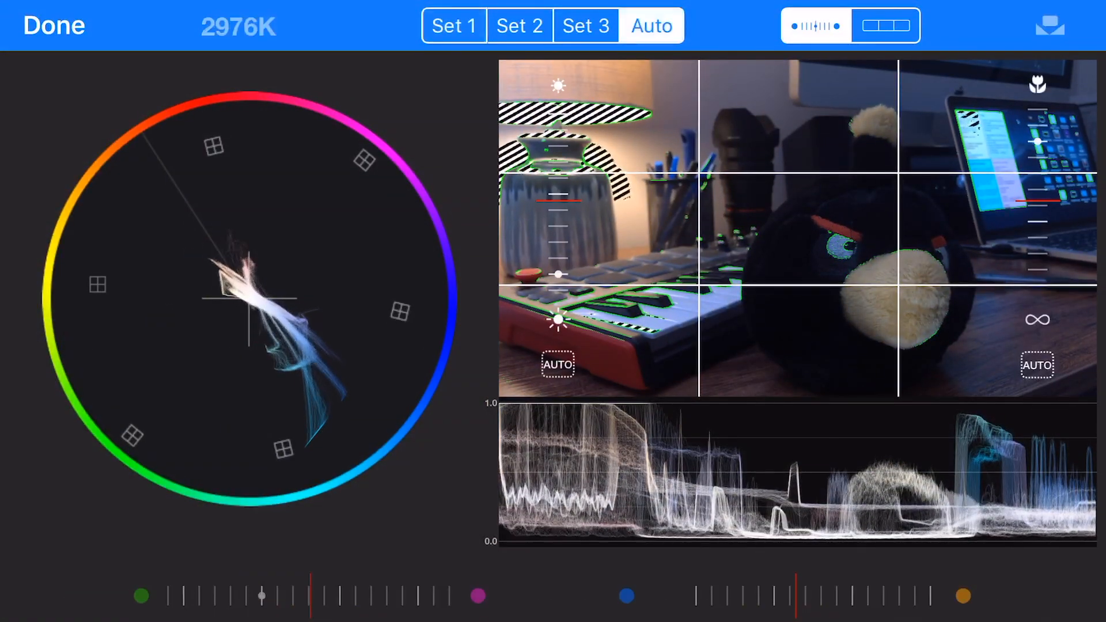
{"action": "left_click", "coordinate": [54, 25]}
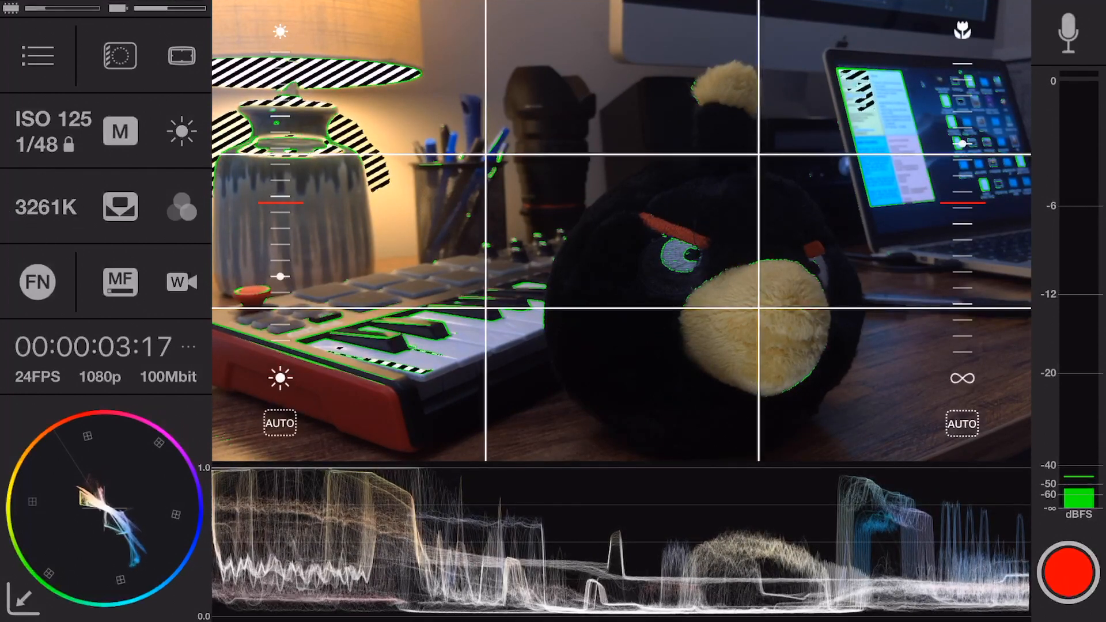
Open the Settings screen showing the 24FPS, 100Mbit 4K recording format.
{"action": "left_click", "coordinate": [120, 207]}
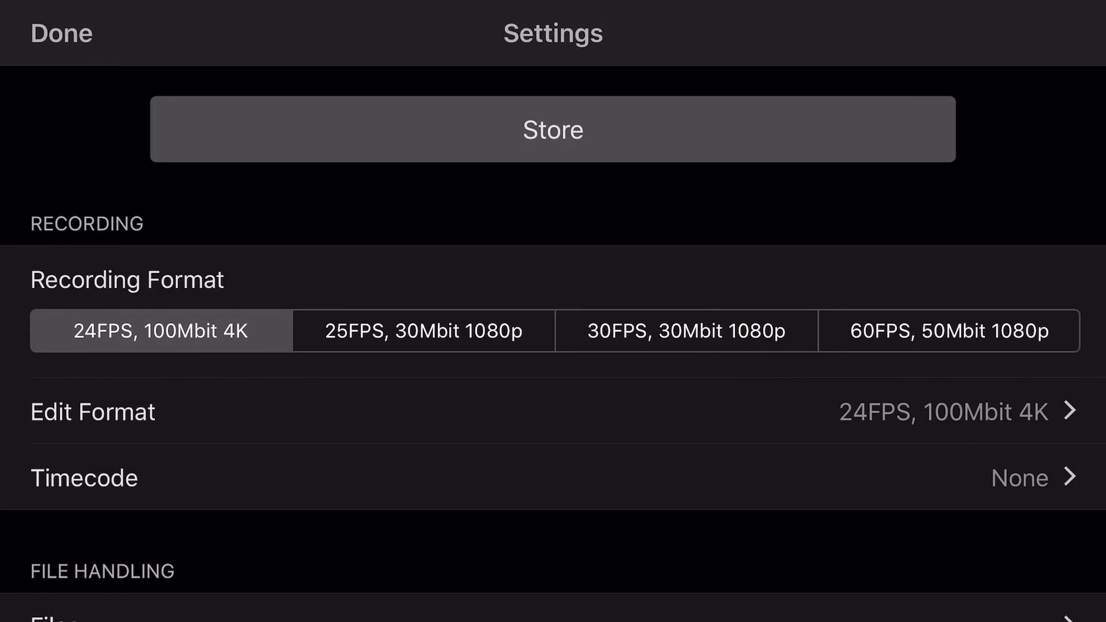
Change the Edit Format resolution to HD (1080p), unlocking 120 and 240 fps options.
{"action": "left_click", "coordinate": [917, 412]}
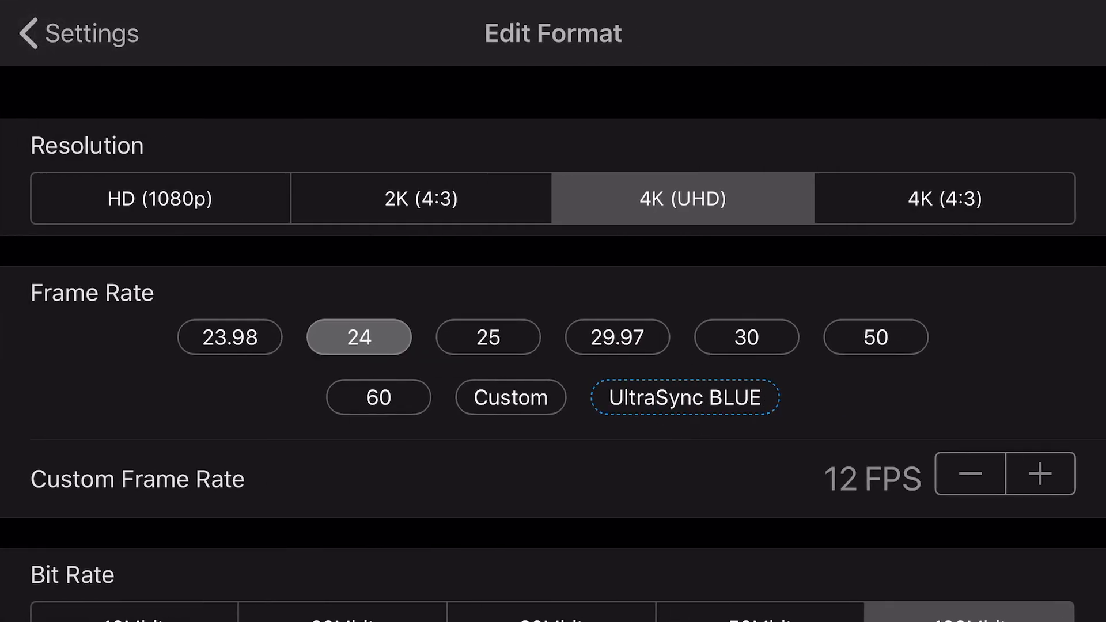
{"action": "left_click", "coordinate": [159, 198]}
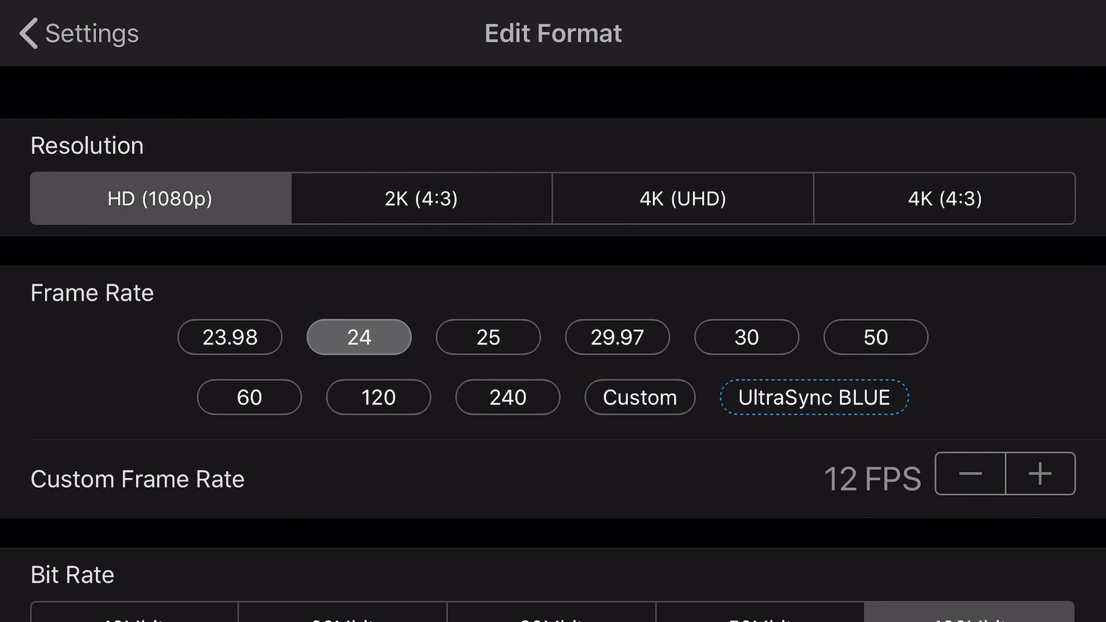
{"action": "scroll", "scroll_direction": "down", "scroll_amount": 3}
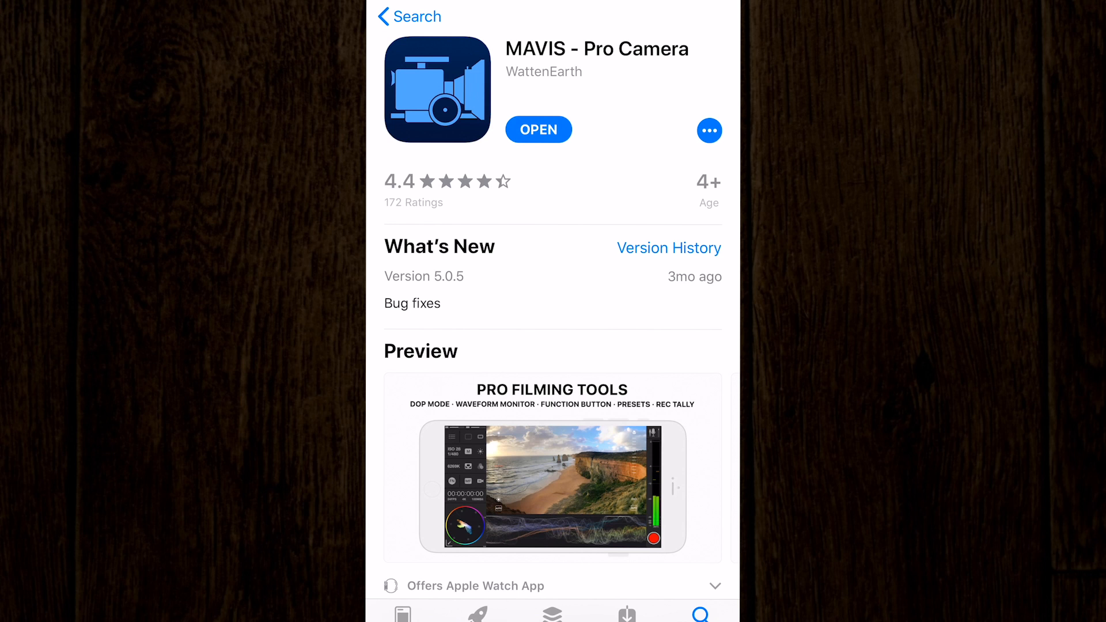
Scroll the MAVIS App Store page through previews, description and the 4.4 rating.
{"action": "scroll", "scroll_direction": "down", "scroll_amount": 3}
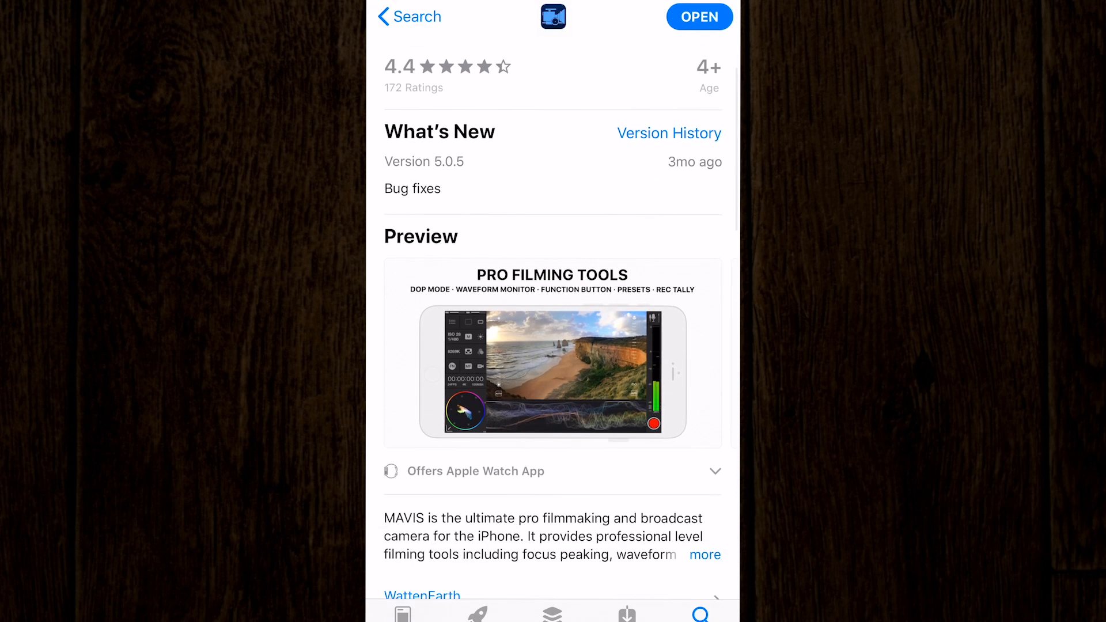
{"action": "scroll", "scroll_direction": "down", "scroll_amount": 3}
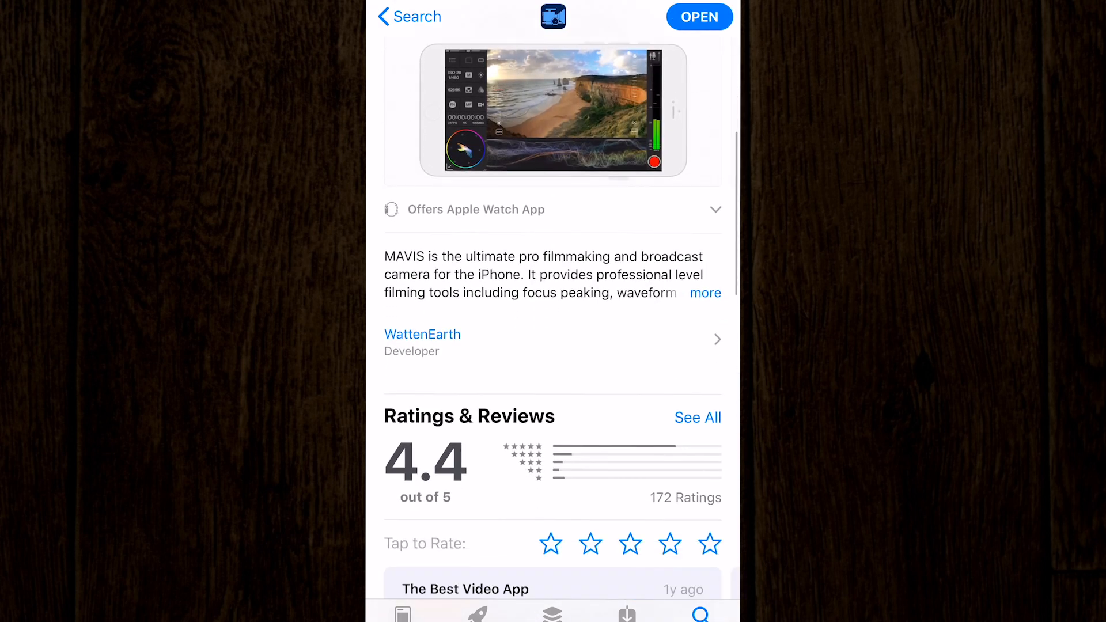
{"action": "scroll", "scroll_direction": "down", "scroll_amount": 3}
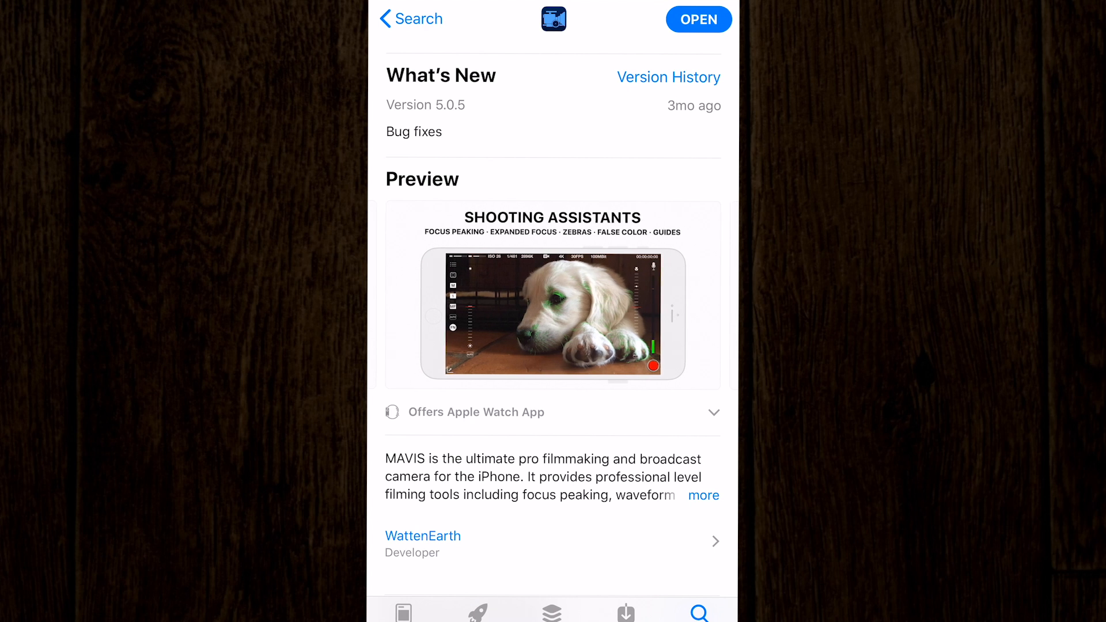